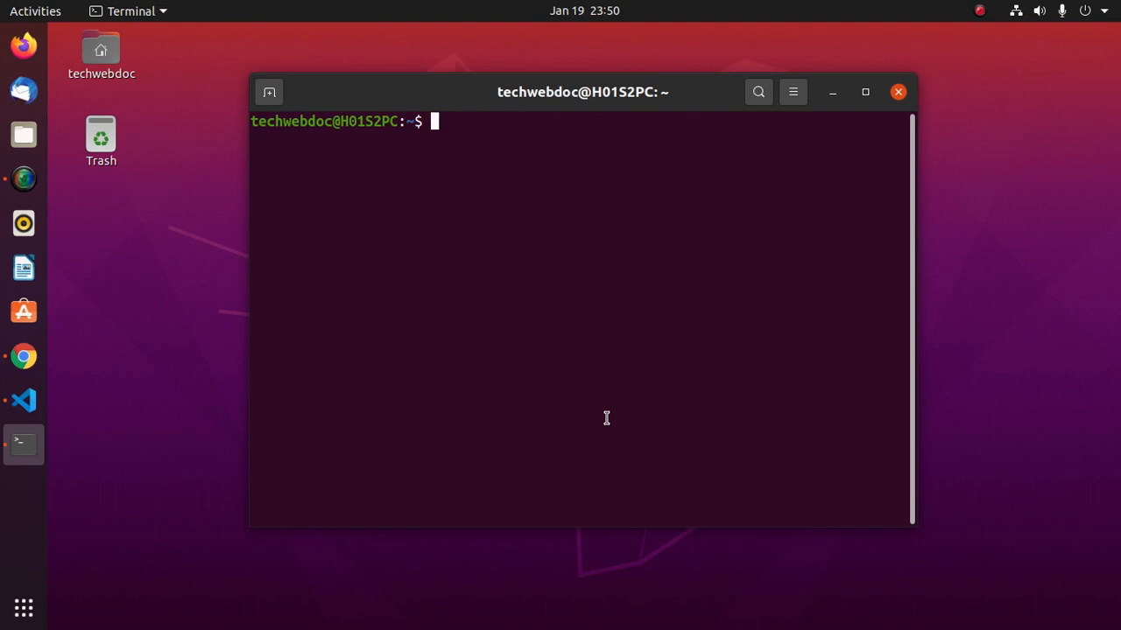
pyautogui.moveTo(858, 328)
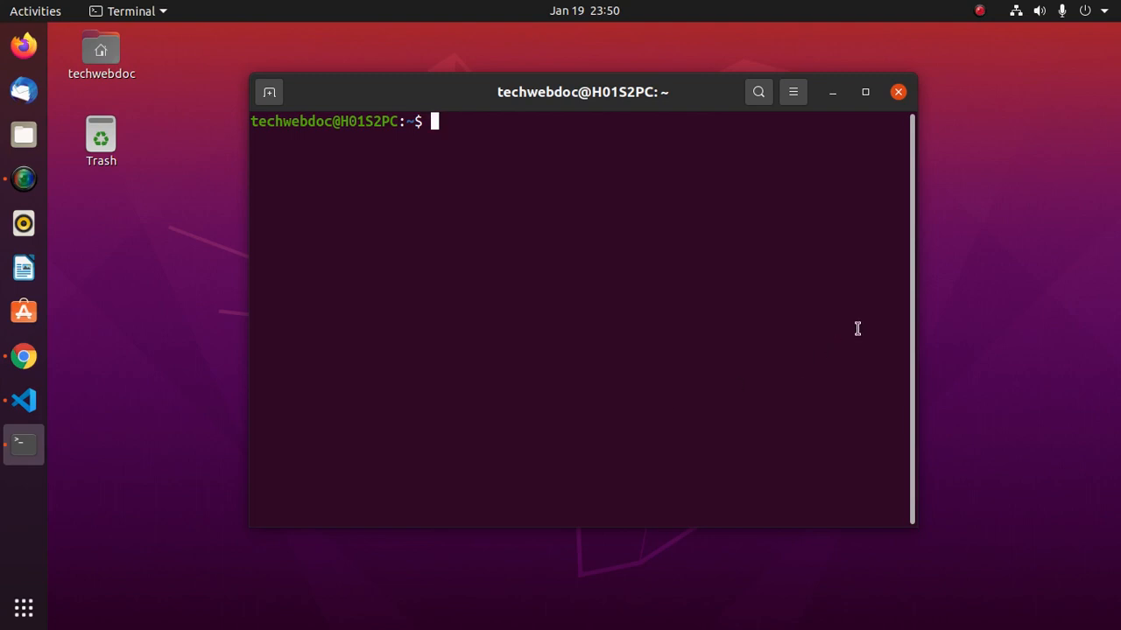
# Maximize the terminal and check the Node (v16.13.2), npm (8.3.0) and npx (8.3.0) versions.
pyautogui.click(864, 92)
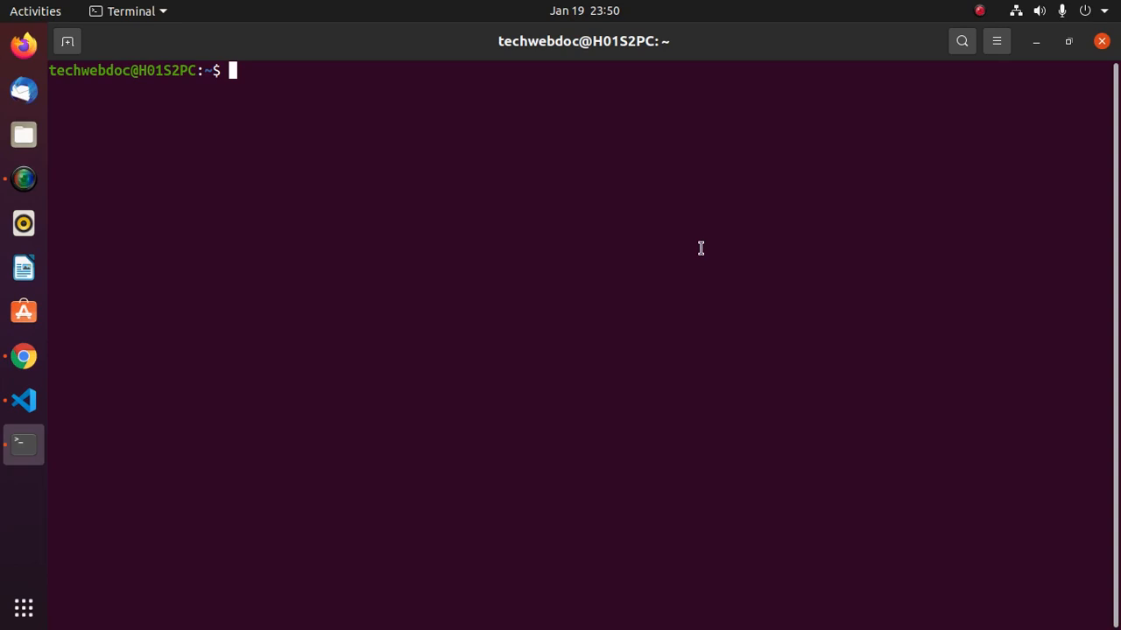
pyautogui.write('node')
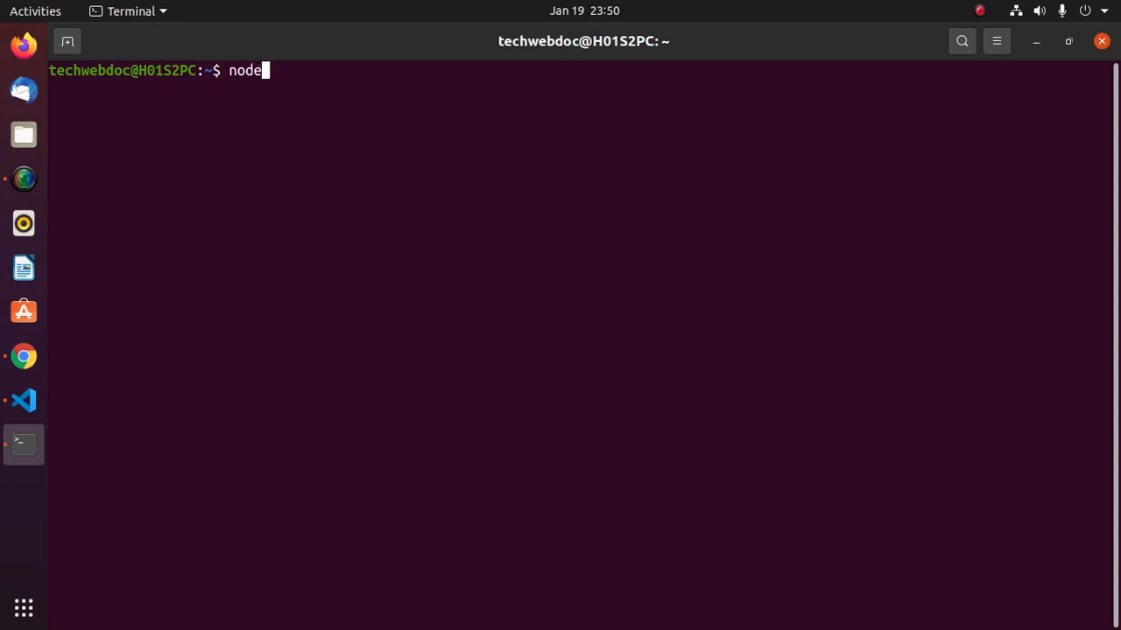
pyautogui.write('--ve')
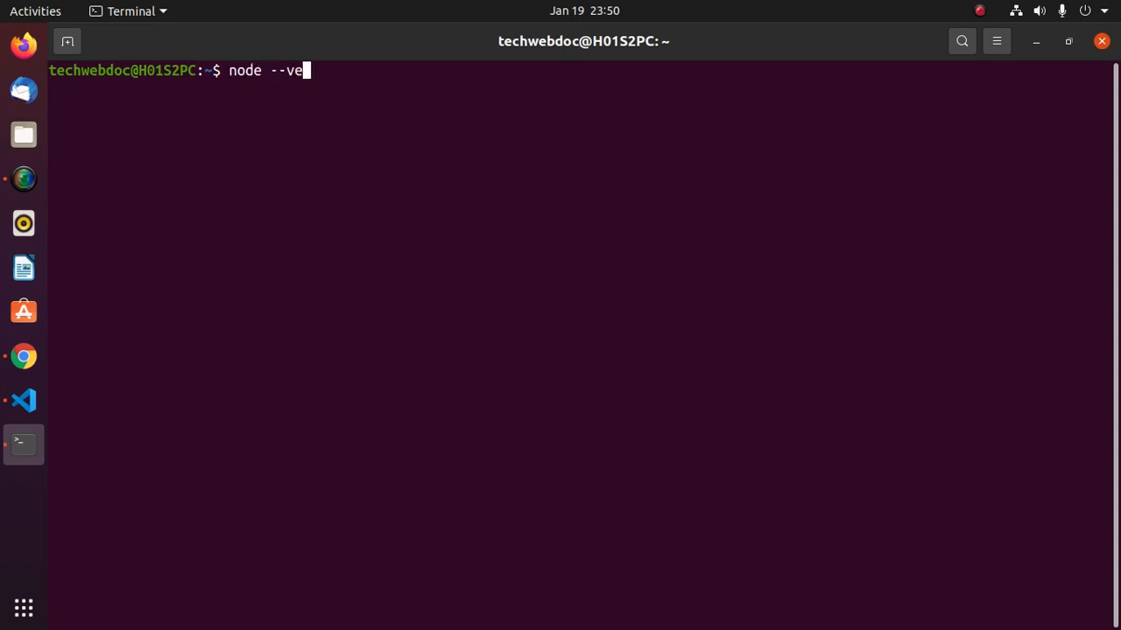
pyautogui.press('Return')
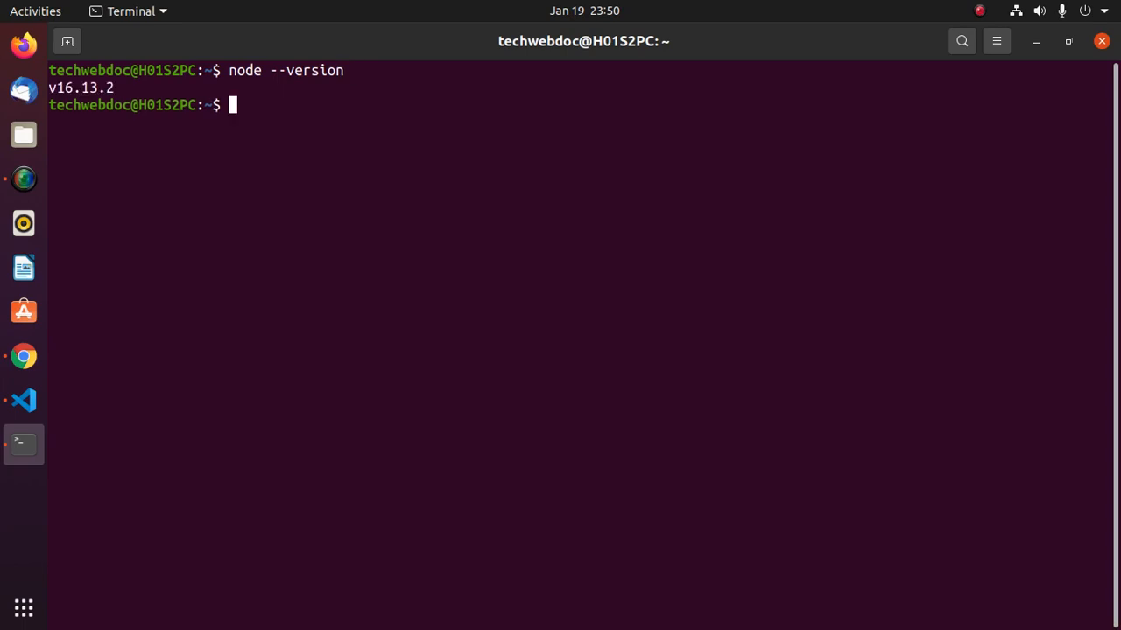
pyautogui.write('node --version')
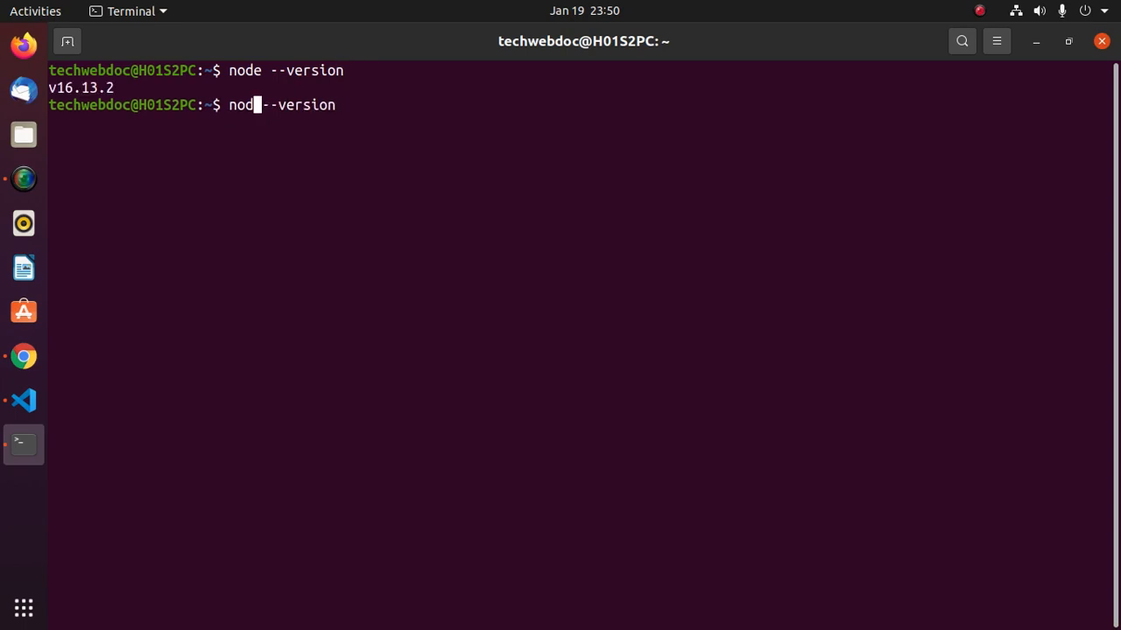
pyautogui.write('pm')
pyautogui.press('Return')
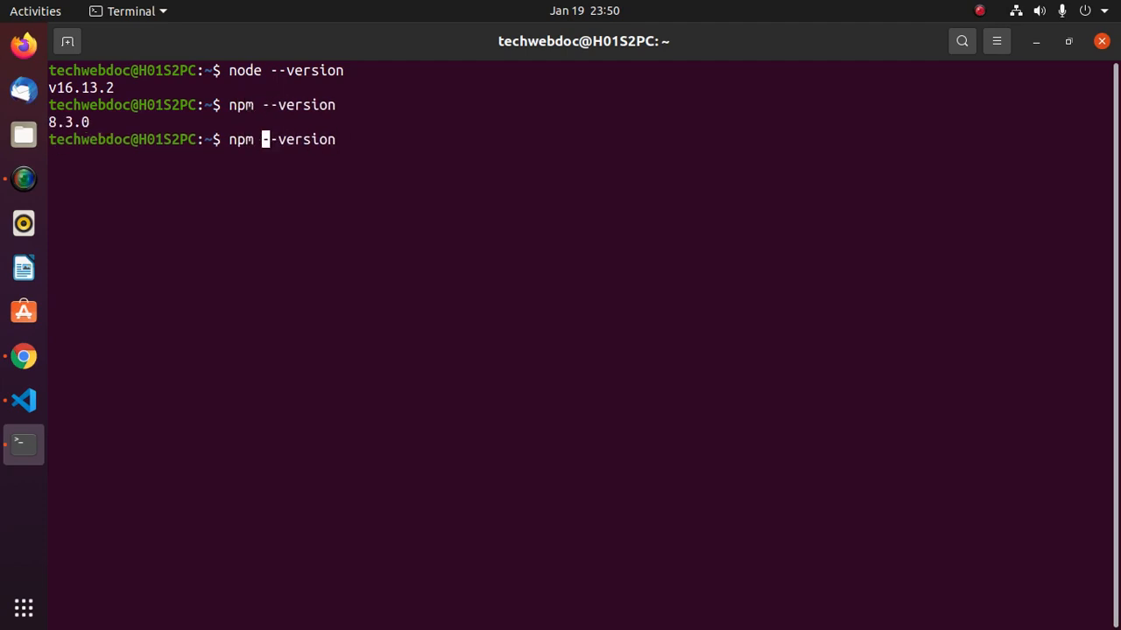
pyautogui.write('x')
pyautogui.press('Return')
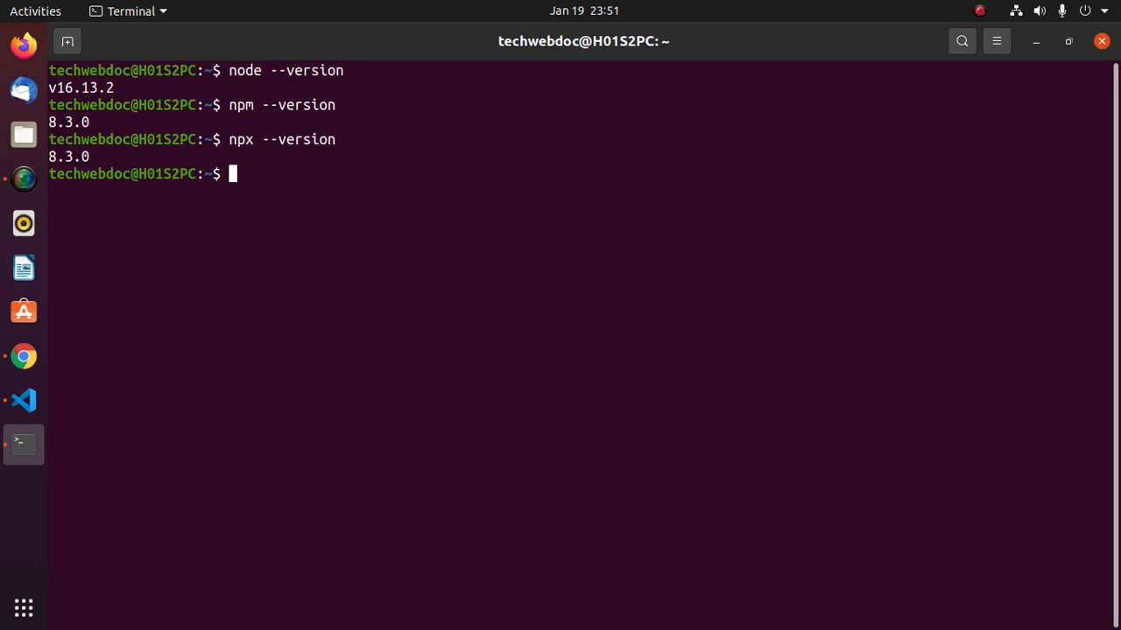
pyautogui.click(24, 356)
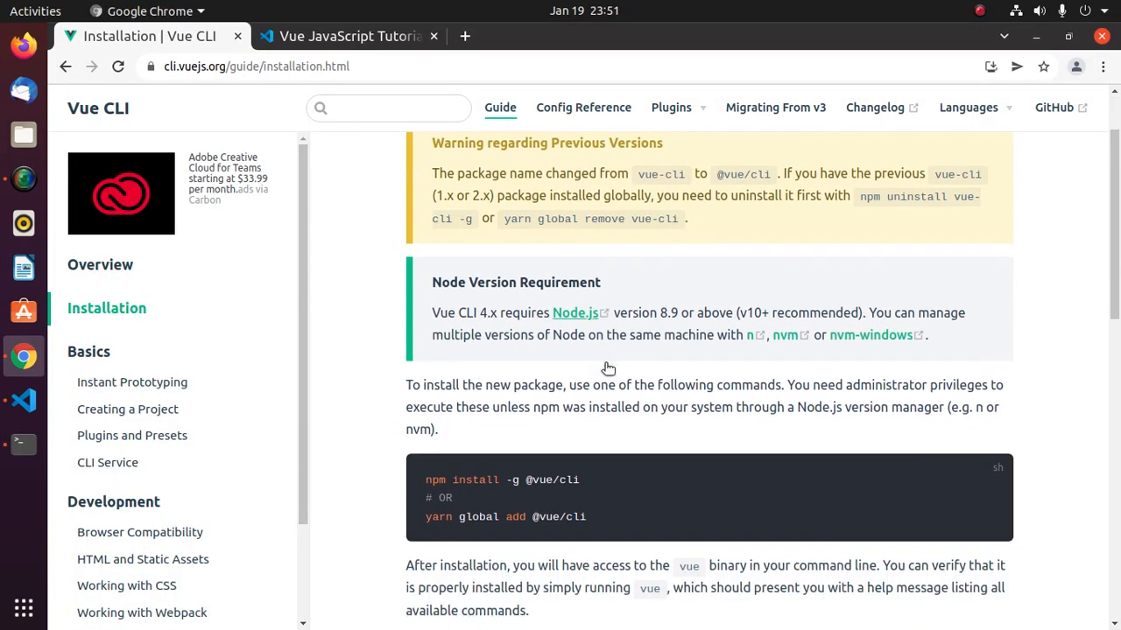
pyautogui.scroll(-3)
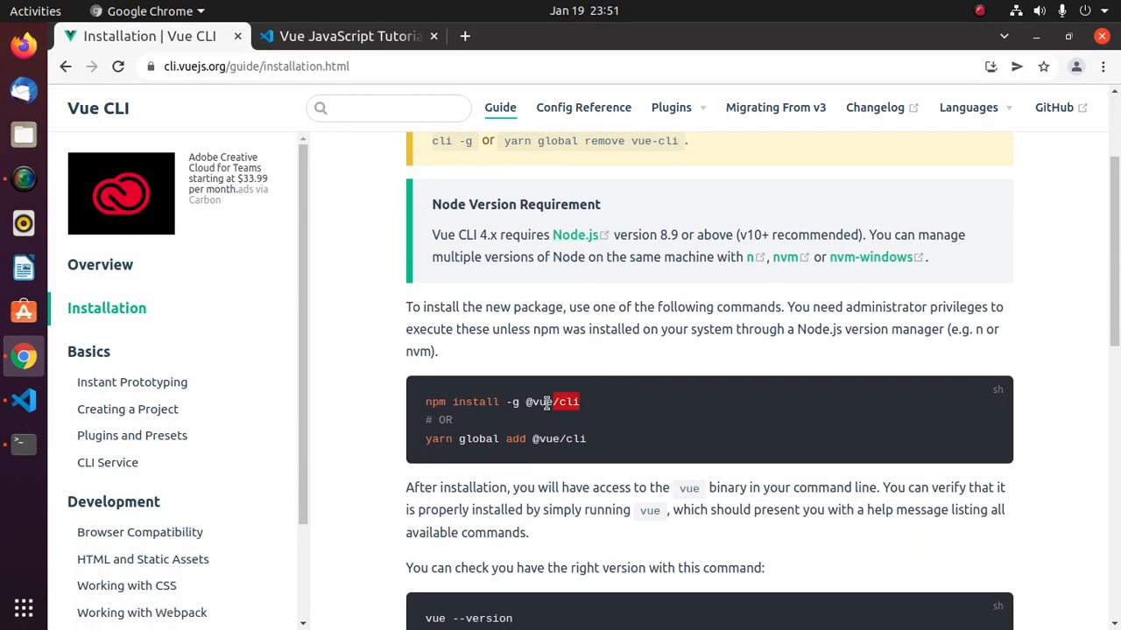
pyautogui.rightClick(543, 402)
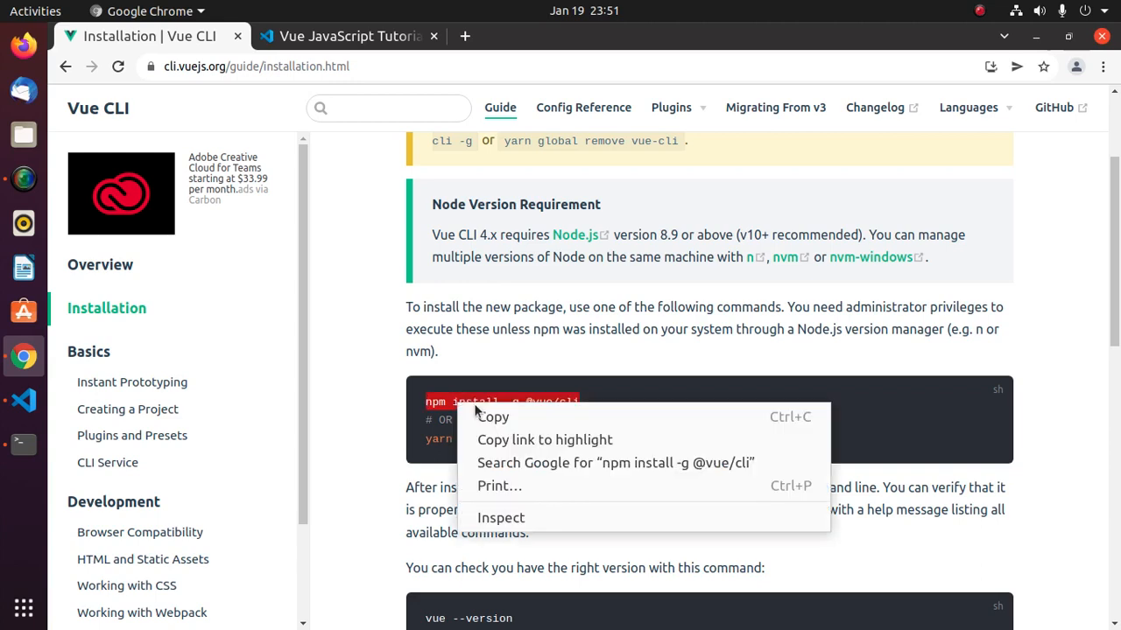
pyautogui.click(24, 444)
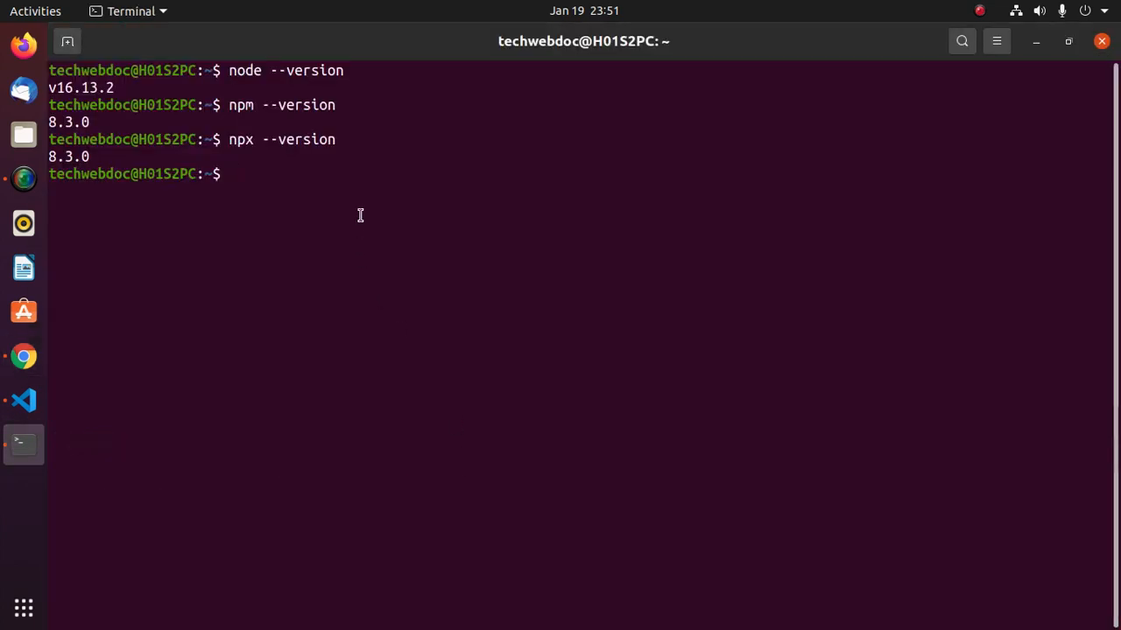
pyautogui.write('sudo')
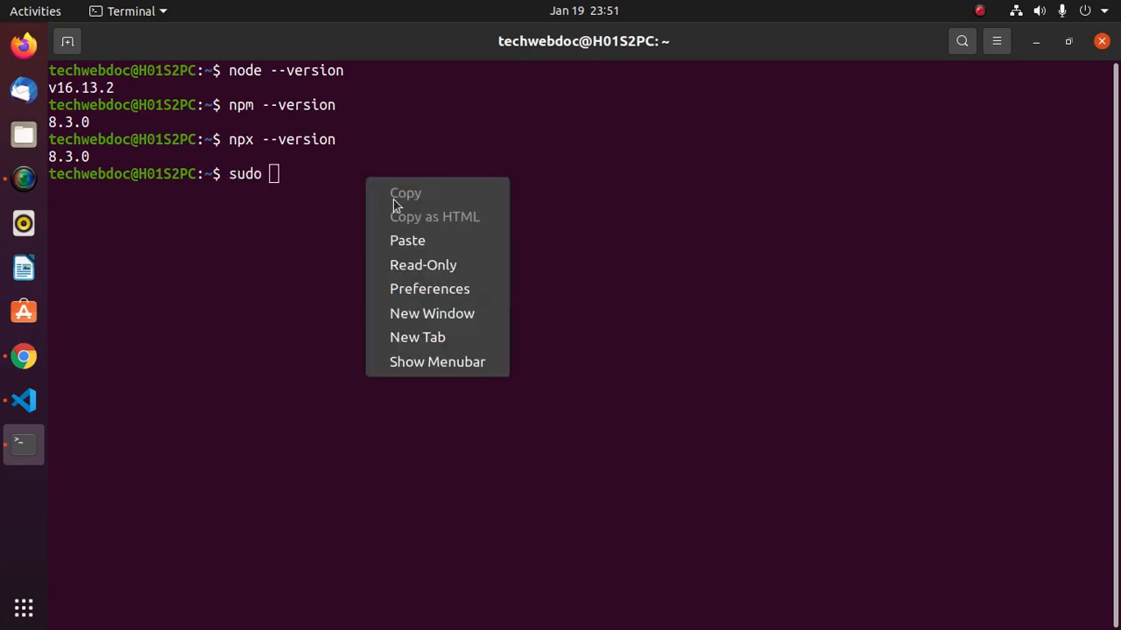
pyautogui.click(407, 240)
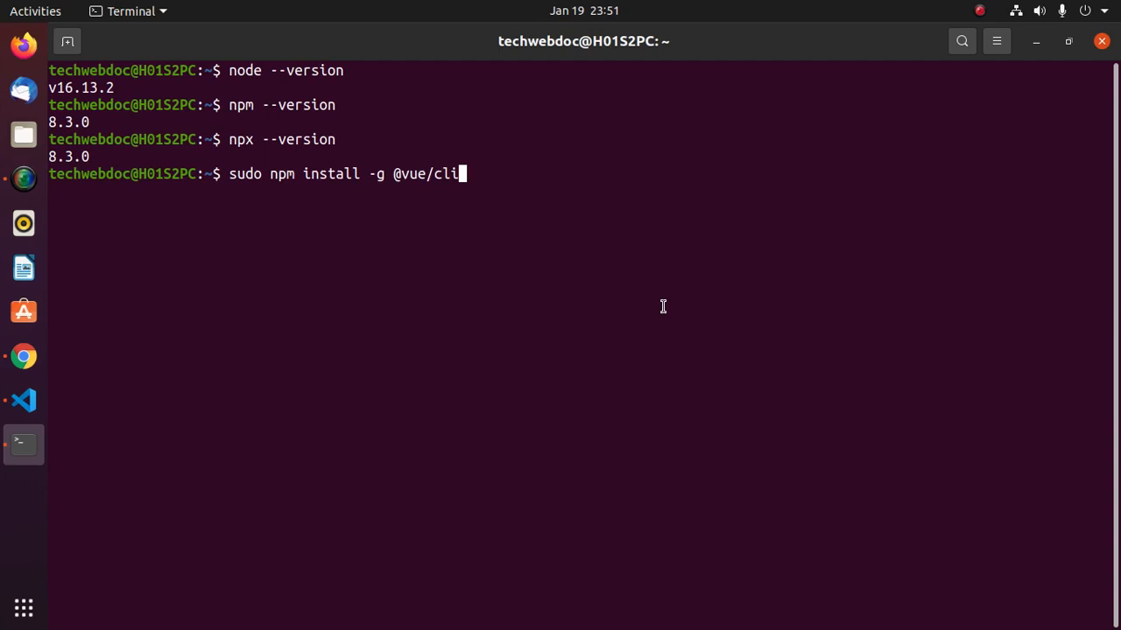
pyautogui.press('Return')
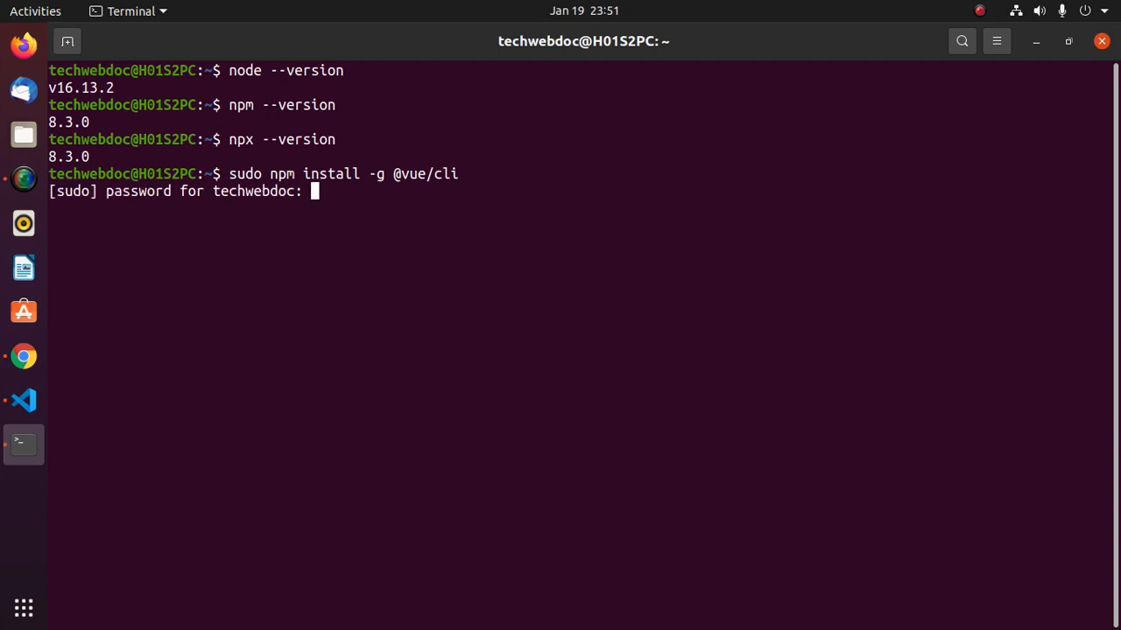
pyautogui.press('Return')
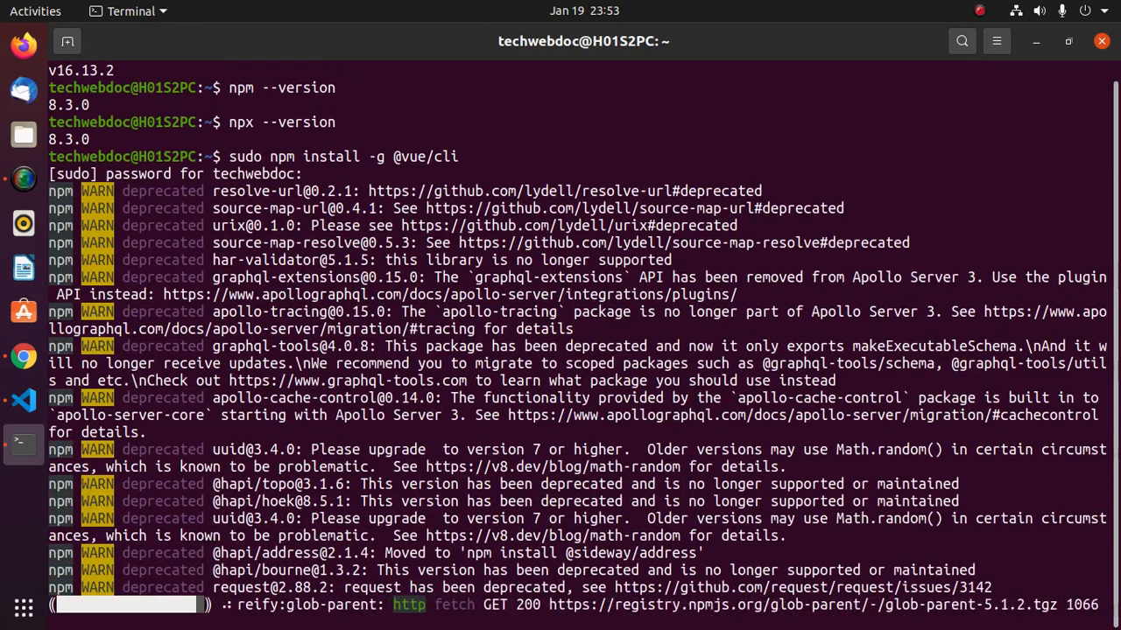
pyautogui.scroll(-3)
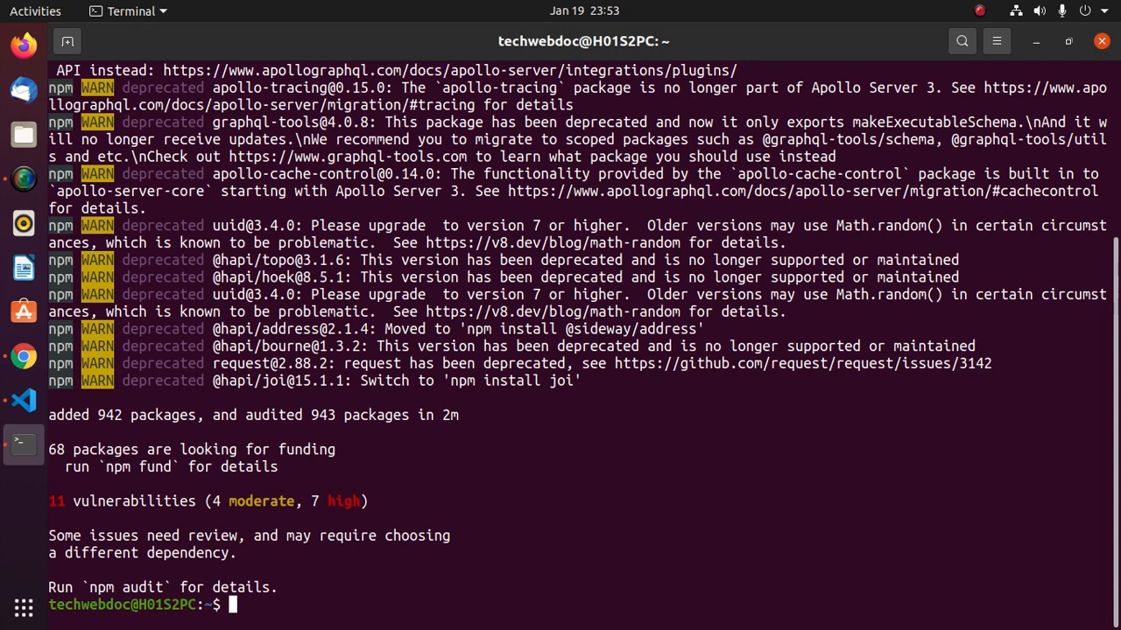
pyautogui.write('vue')
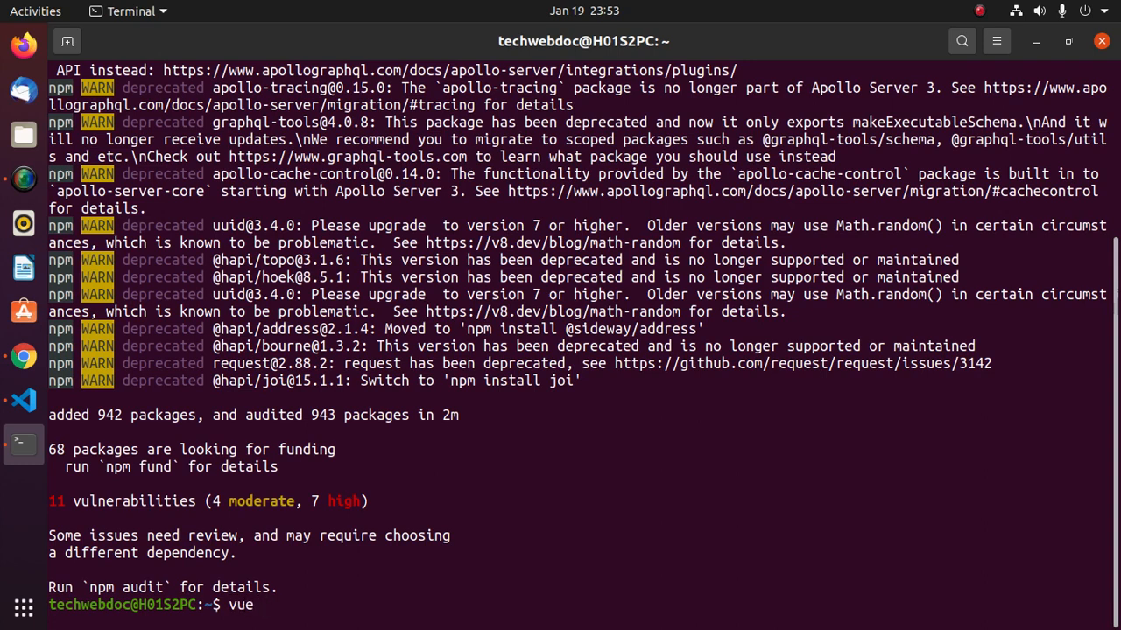
pyautogui.write('--vers')
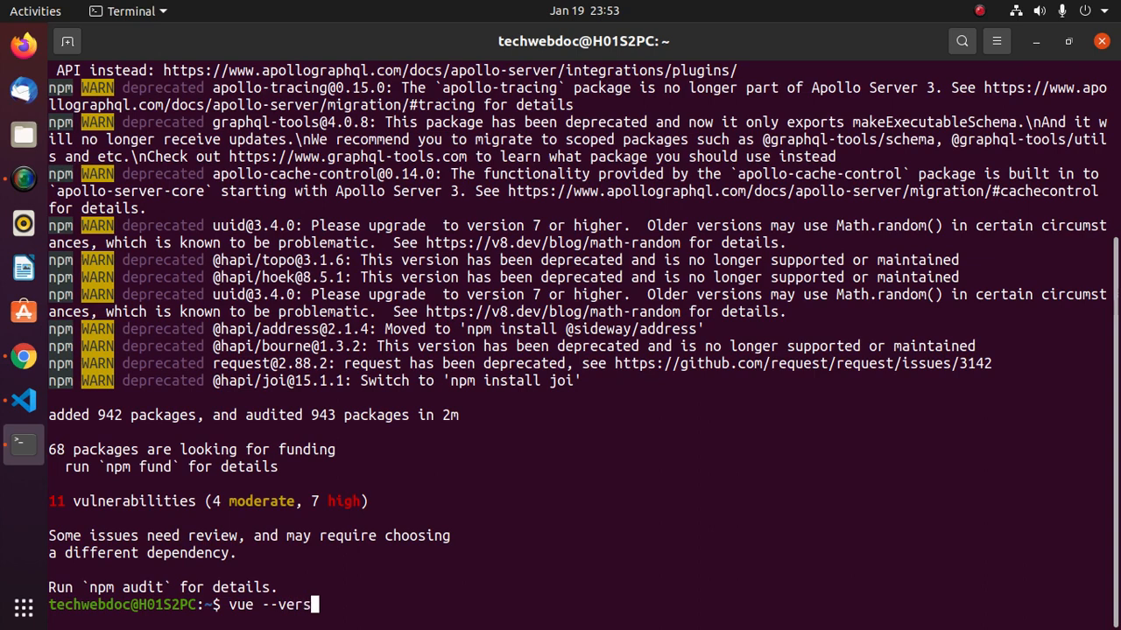
pyautogui.press('Return')
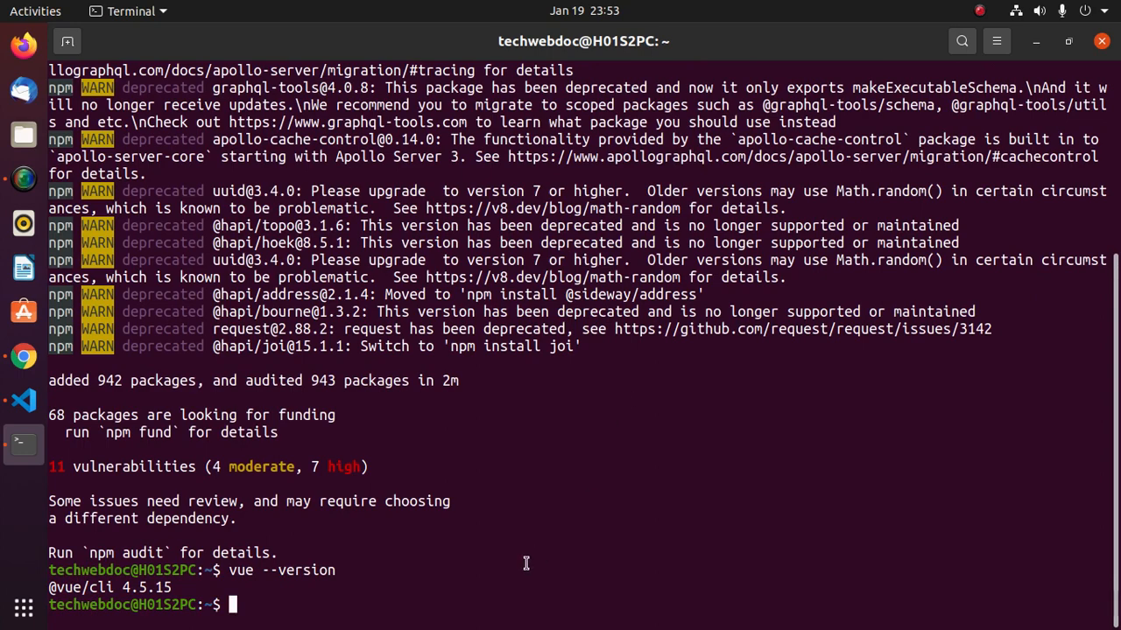
pyautogui.click(23, 359)
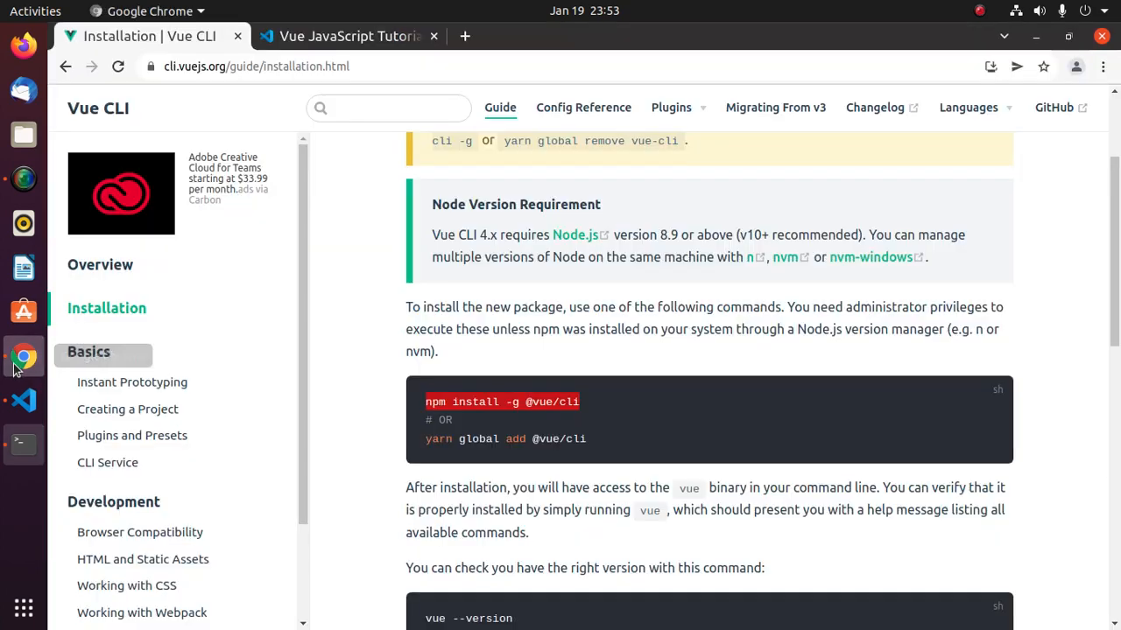
# Open the 'Creating a Project' docs page and select the vue create hello-world command.
pyautogui.click(126, 409)
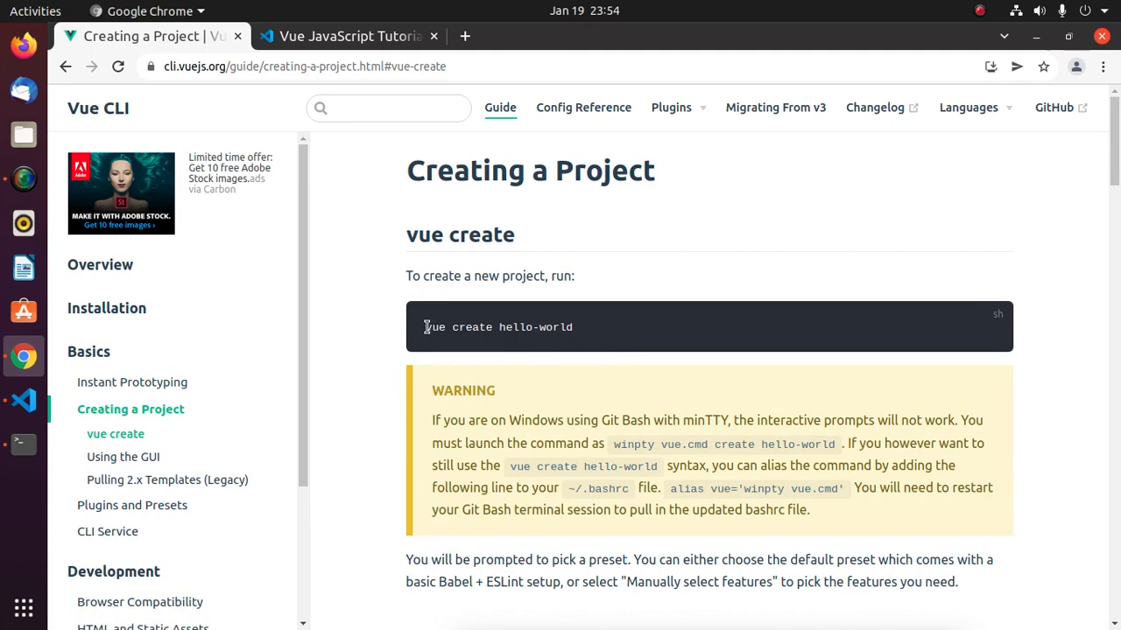
pyautogui.doubleClick(447, 327)
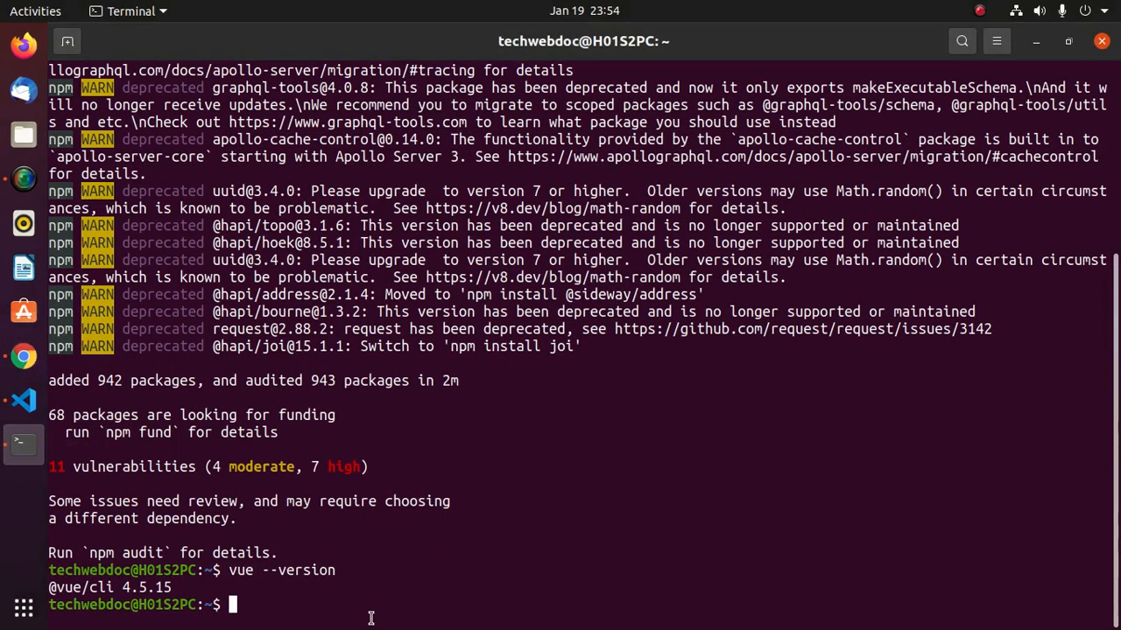
# Run vue create myvueapp to bring up the Vue CLI v4.5.15 preset picker.
pyautogui.write('vue create')
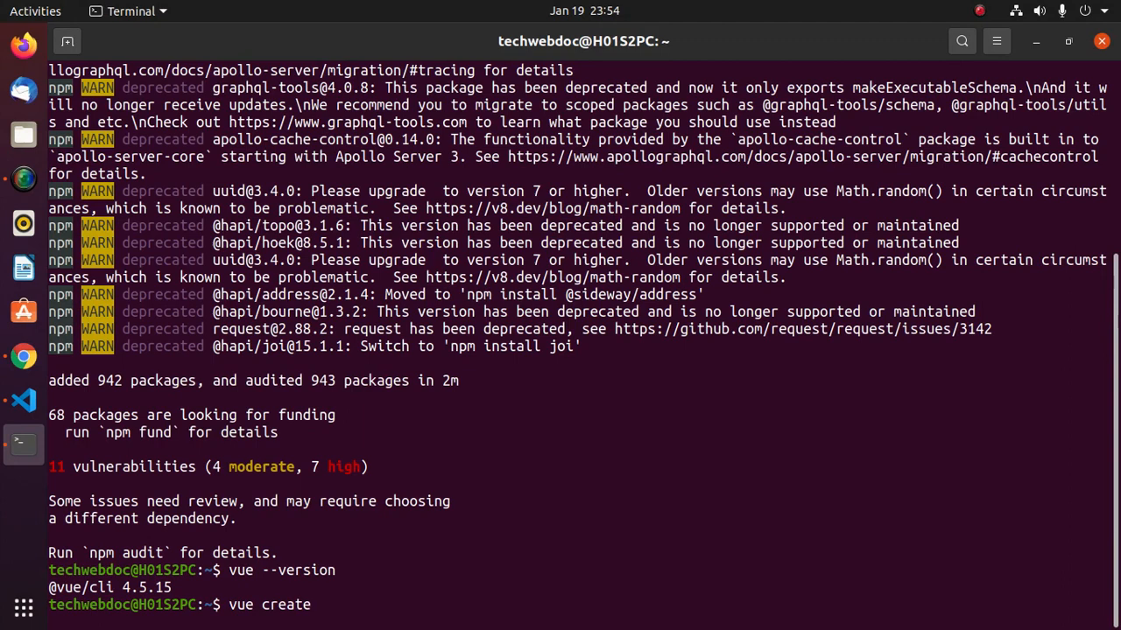
pyautogui.write('my')
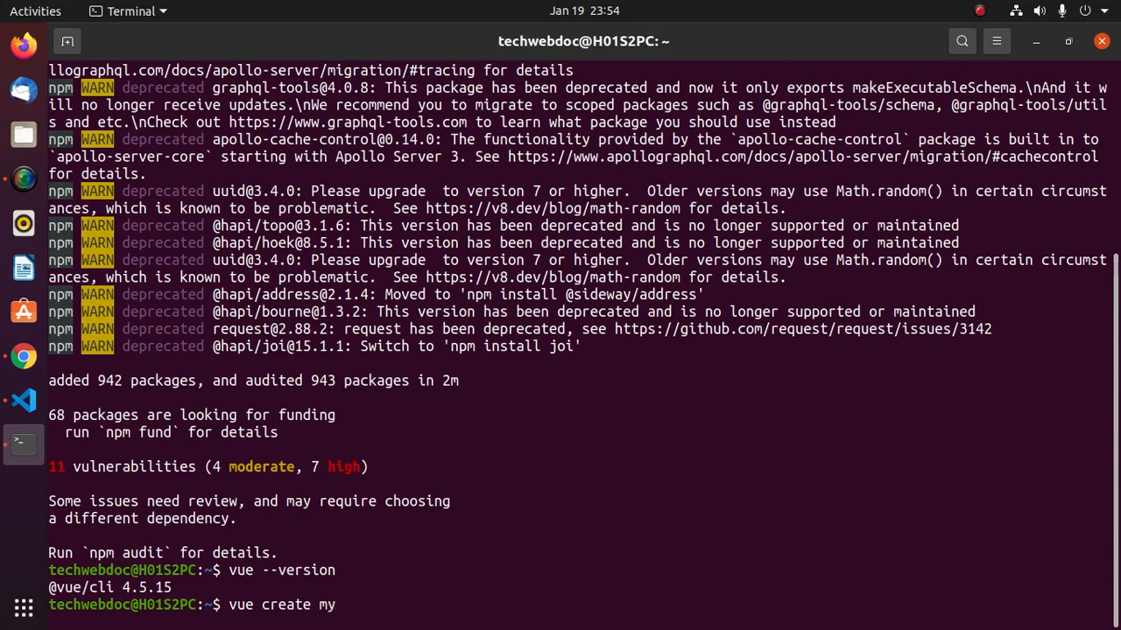
pyautogui.write('vue')
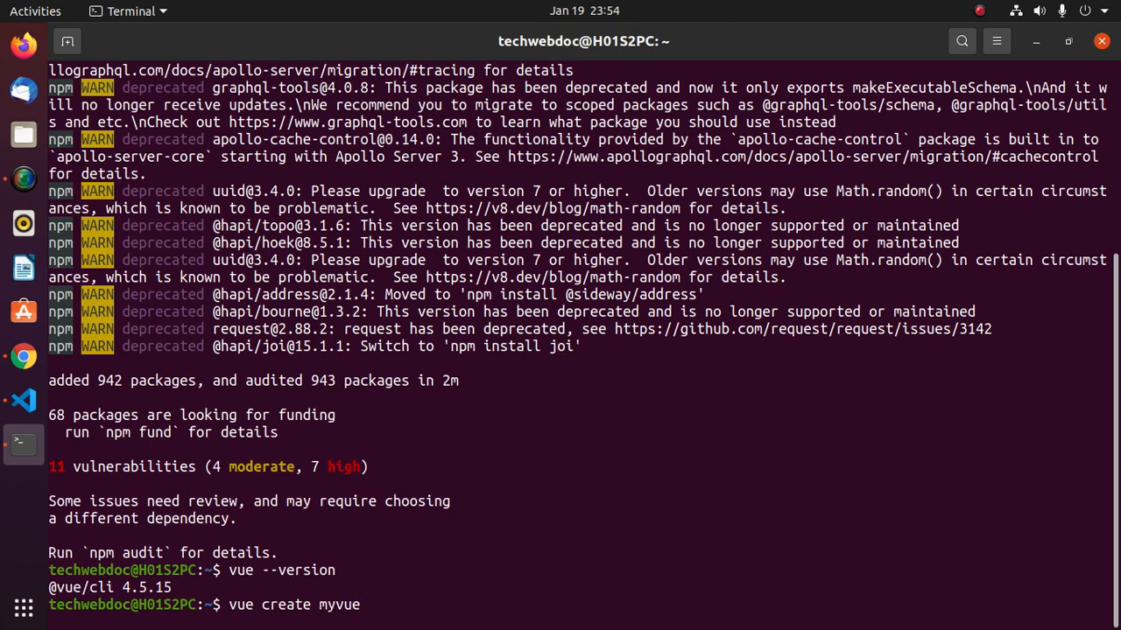
pyautogui.write('app')
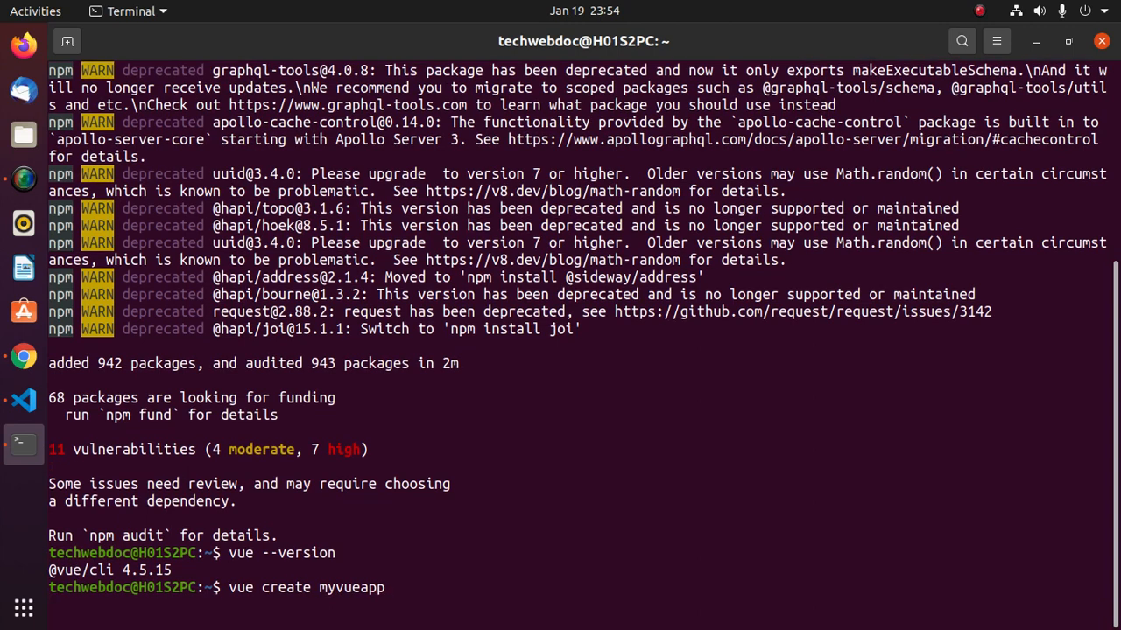
pyautogui.press('Return')
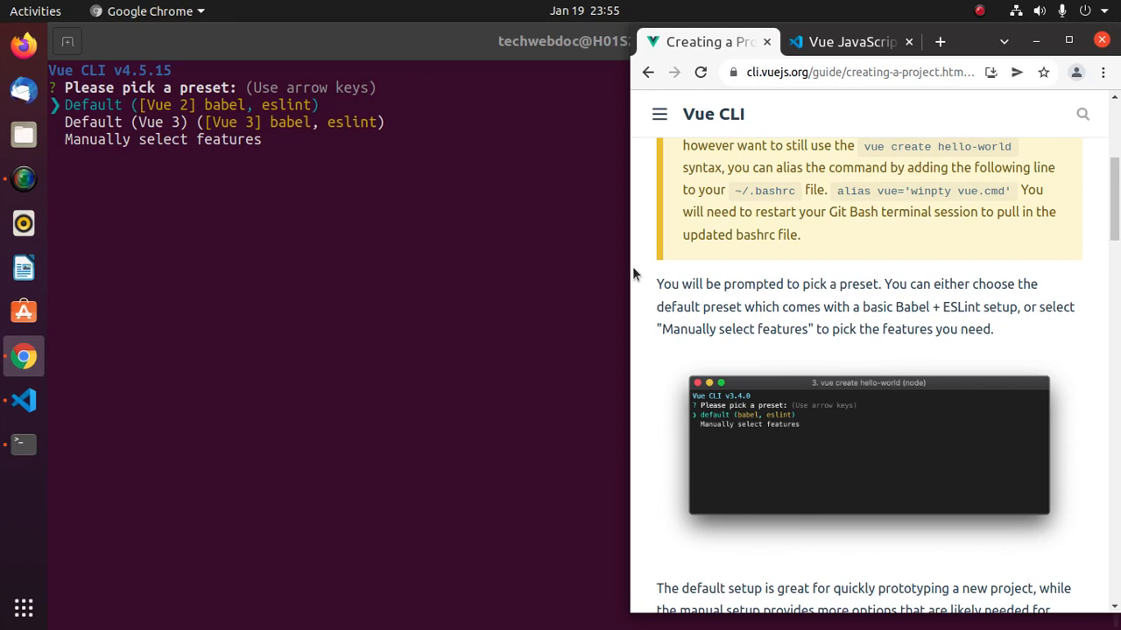
# Scroll the Vue CLI docs to read about default versus manually selected presets.
pyautogui.scroll(-3)
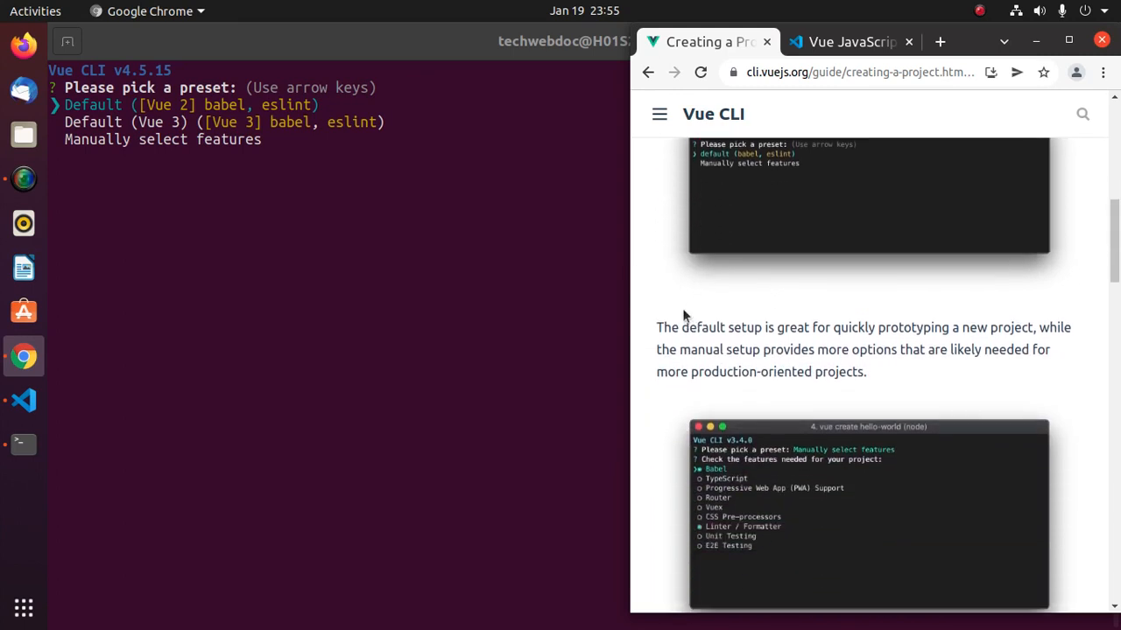
pyautogui.moveTo(666, 270)
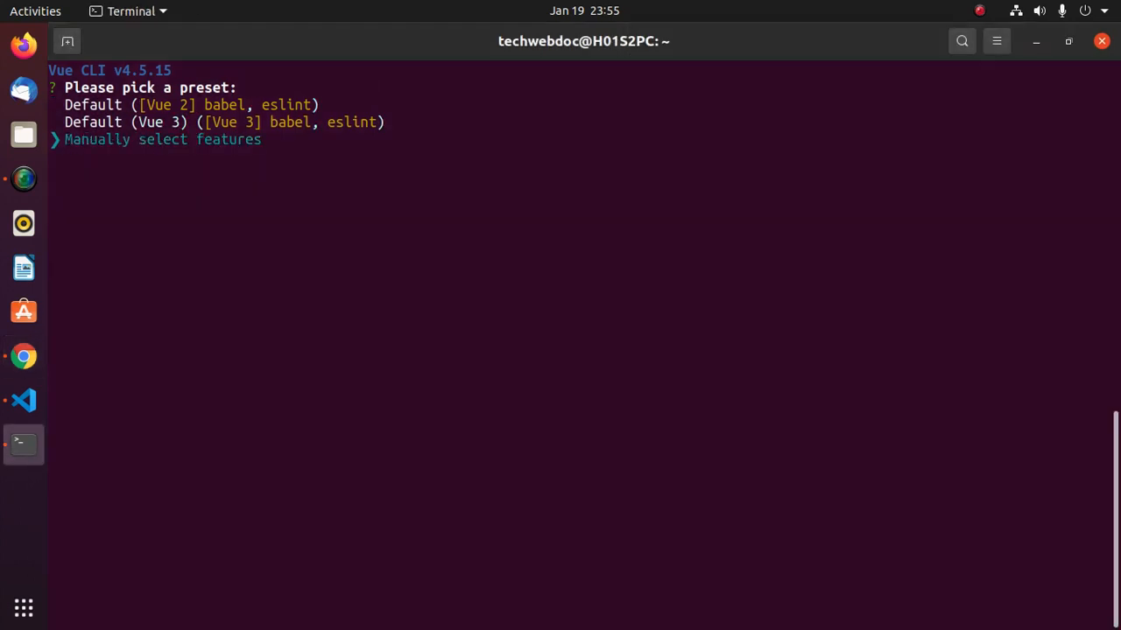
# Select Babel, Router and Linter features, Vue 3.x, and no router history mode.
pyautogui.press('Return')
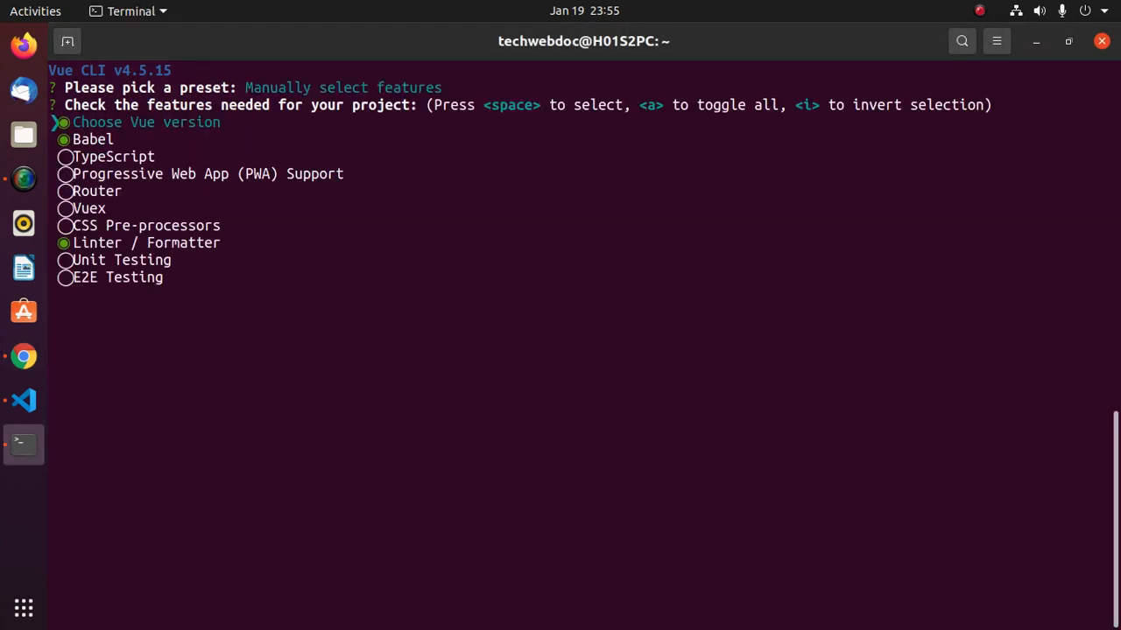
pyautogui.press('Down')
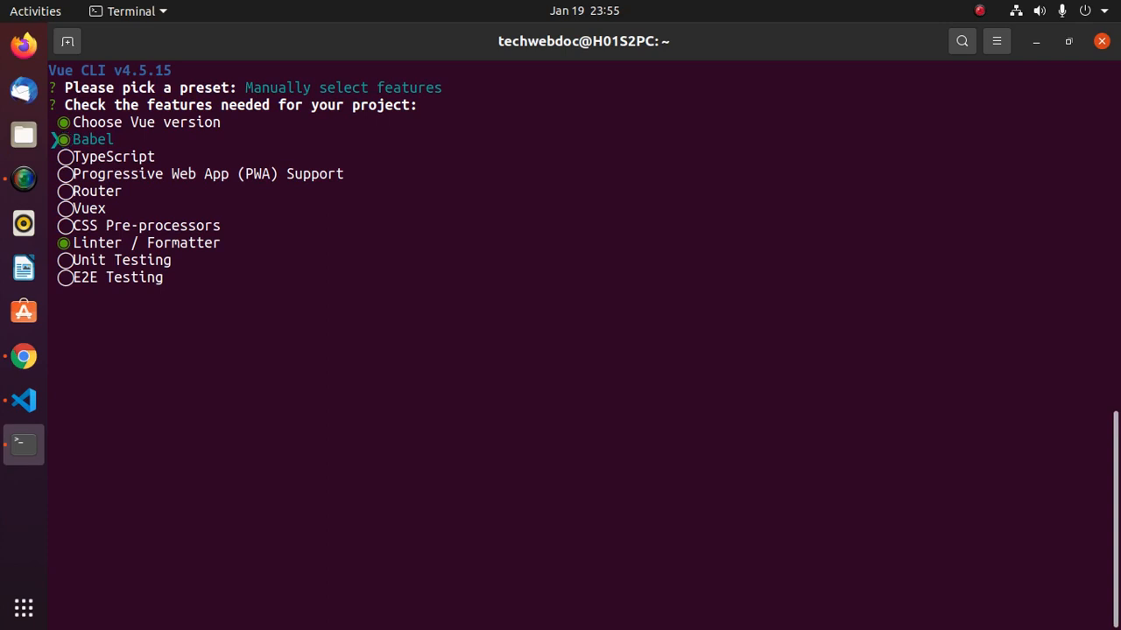
pyautogui.press('Down')
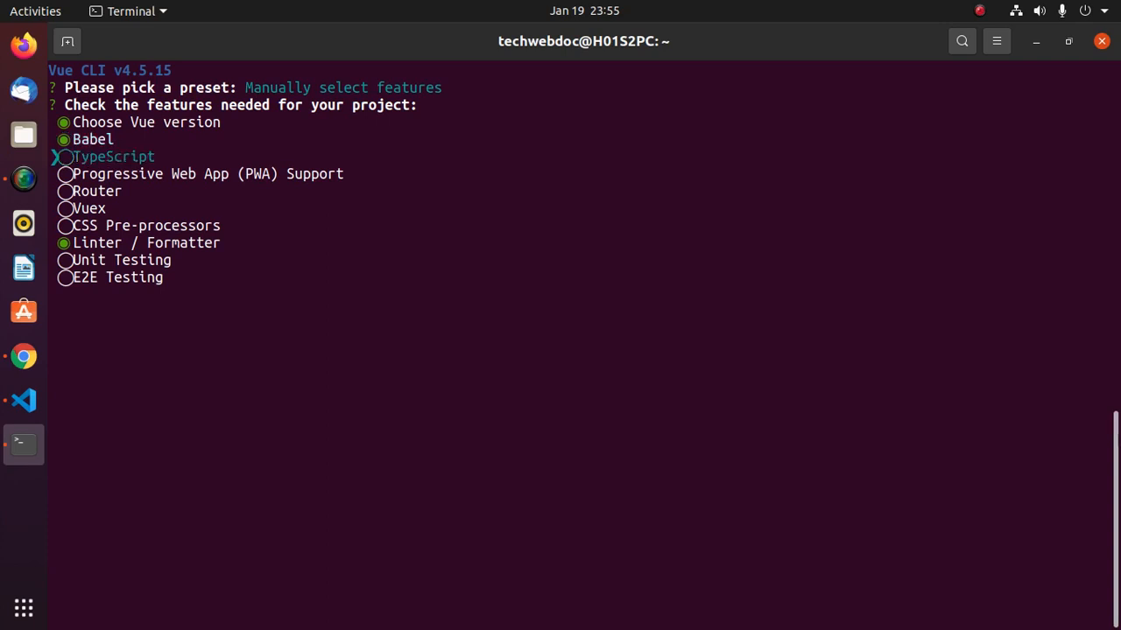
pyautogui.press('Down')
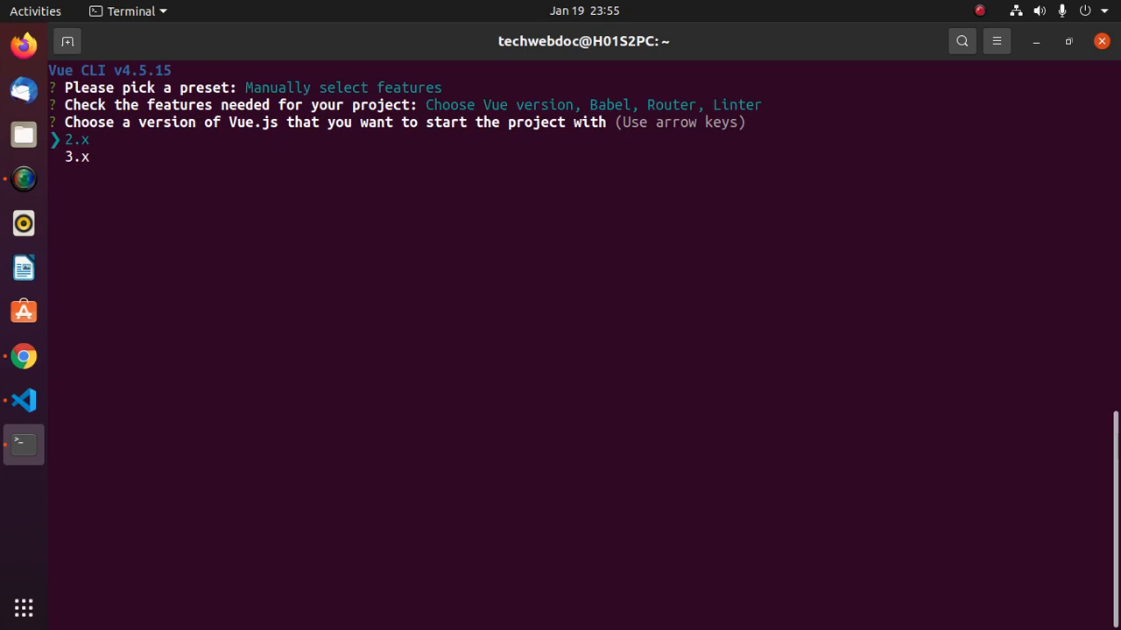
pyautogui.press('Down')
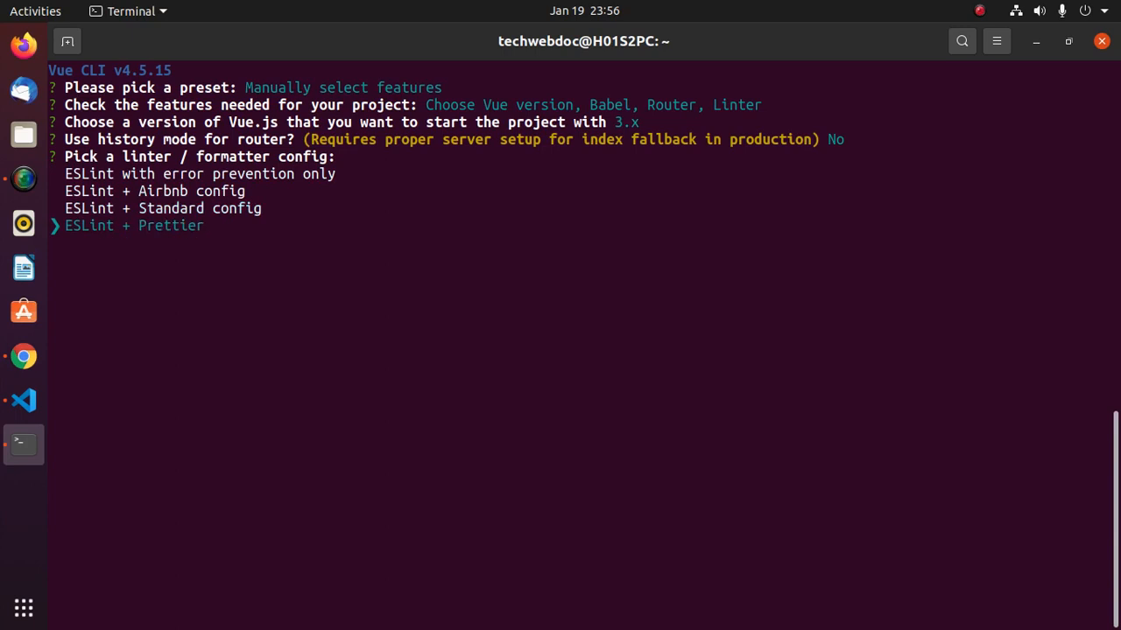
# Choose ESLint + Prettier, lint on save, config in package.json, and save the preset.
pyautogui.press('Return')
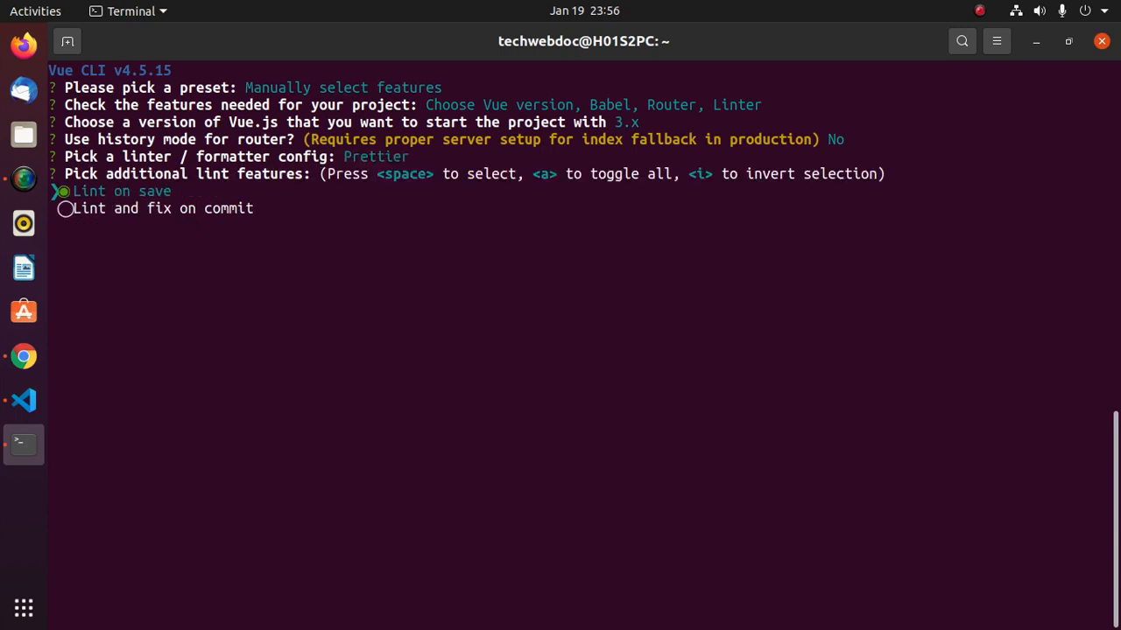
pyautogui.press('Return')
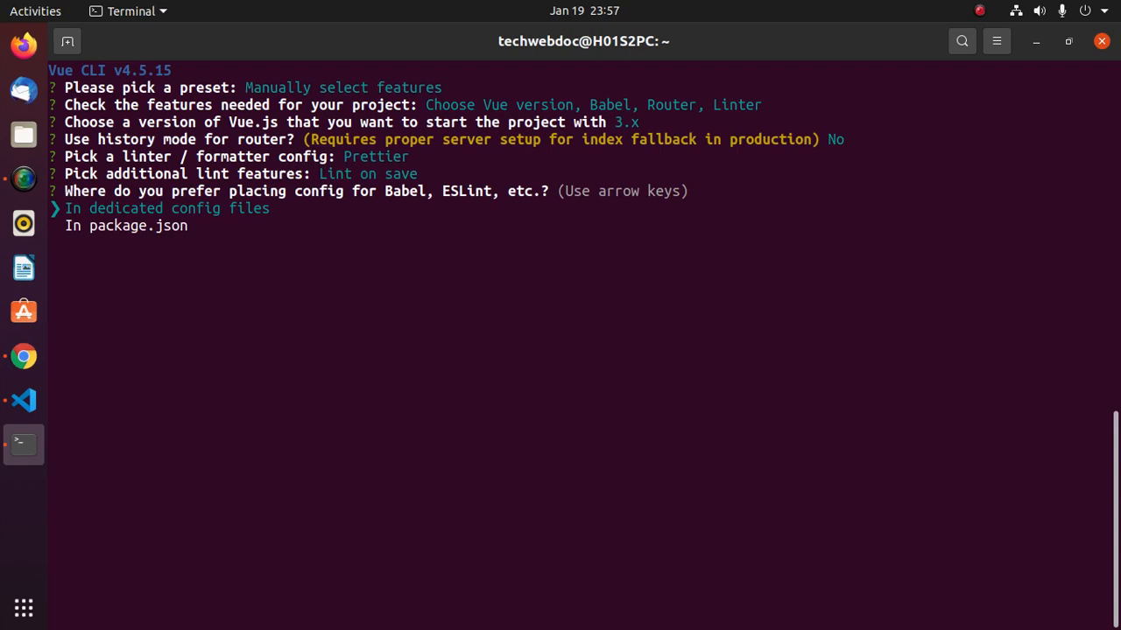
pyautogui.press('Down')
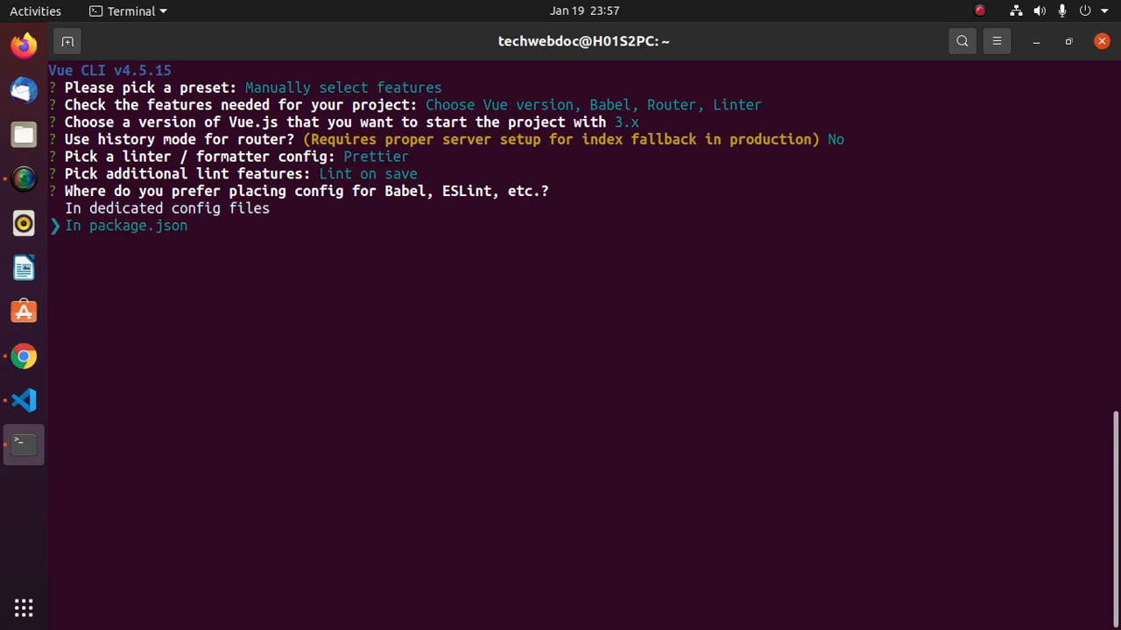
pyautogui.press('Return')
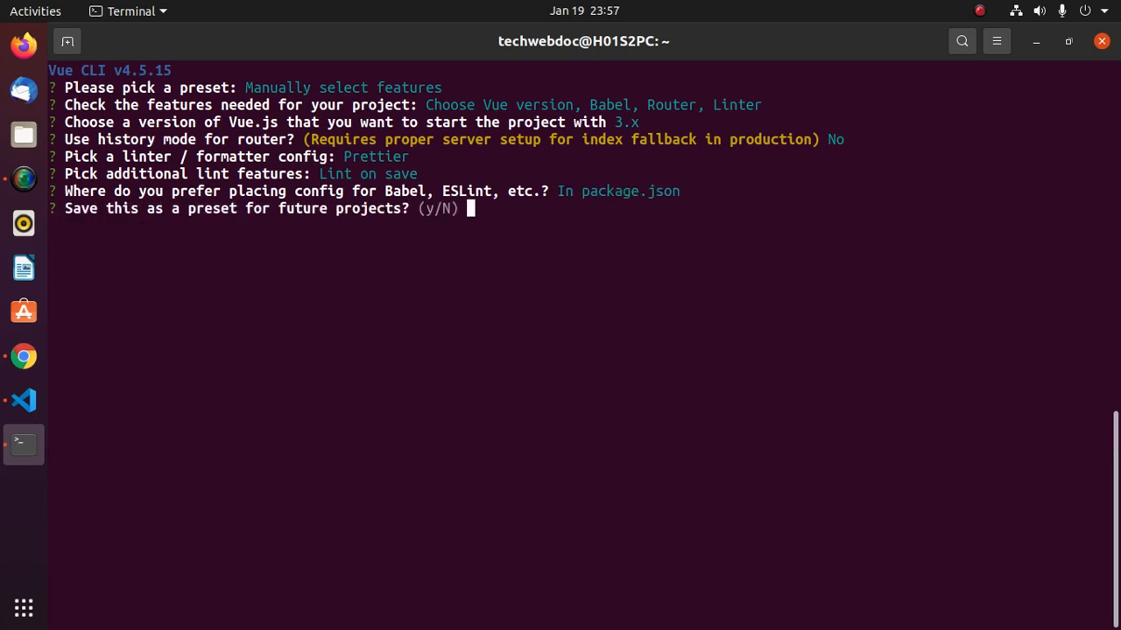
pyautogui.write('y')
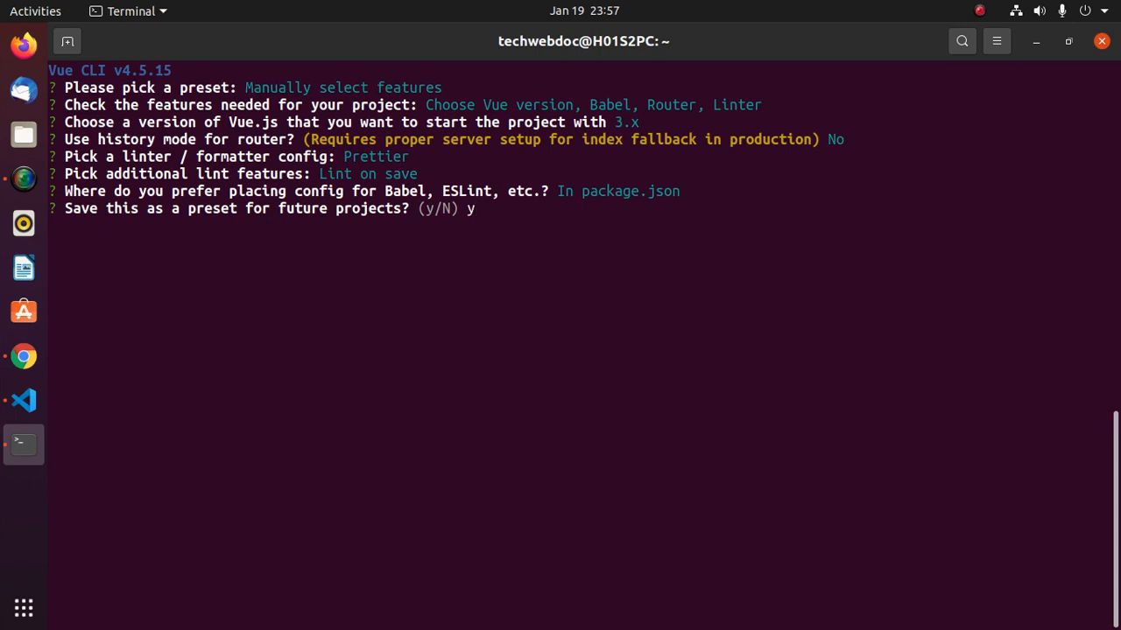
pyautogui.press('Return')
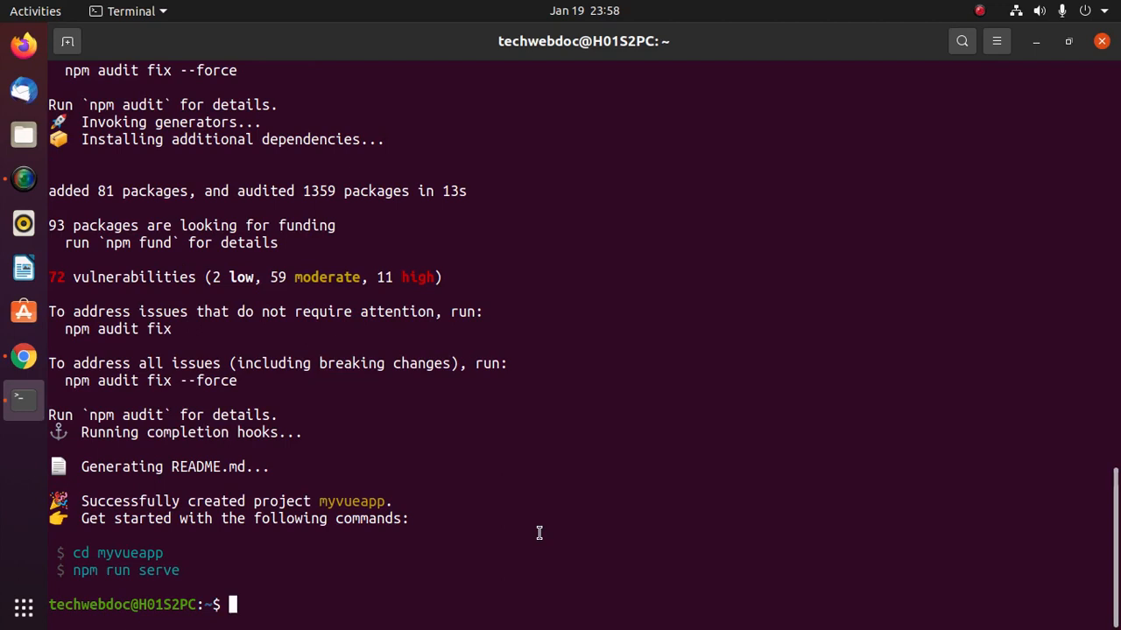
# Change into the myvueapp folder and open it in VS Code with 'code .'.
pyautogui.write('cd')
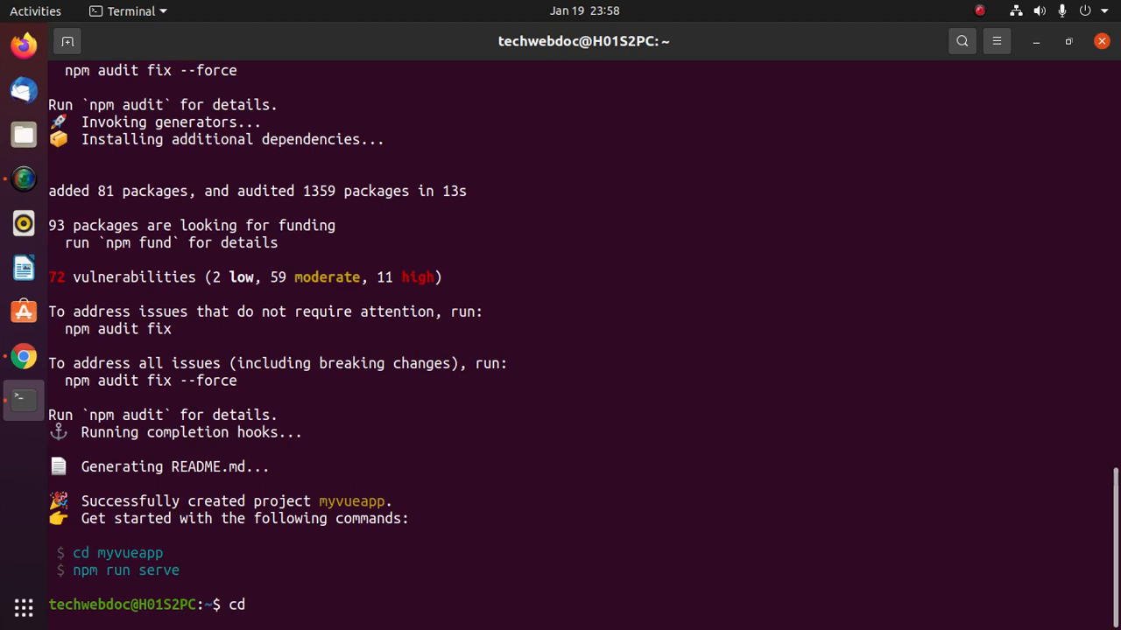
pyautogui.write('myvueapp/')
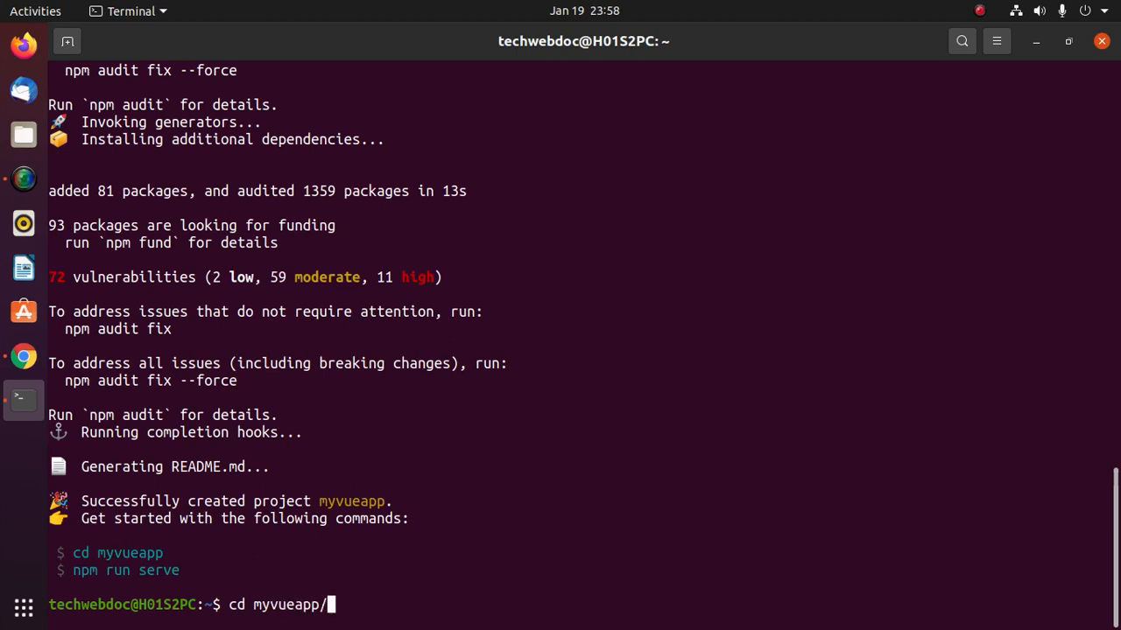
pyautogui.press('Return')
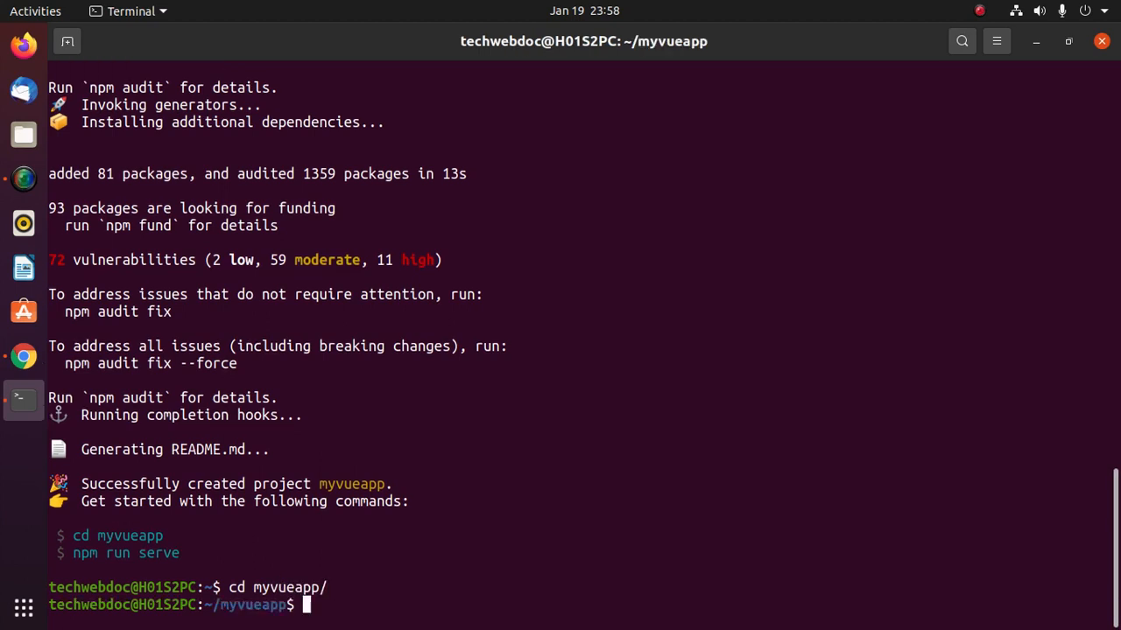
pyautogui.write('code .')
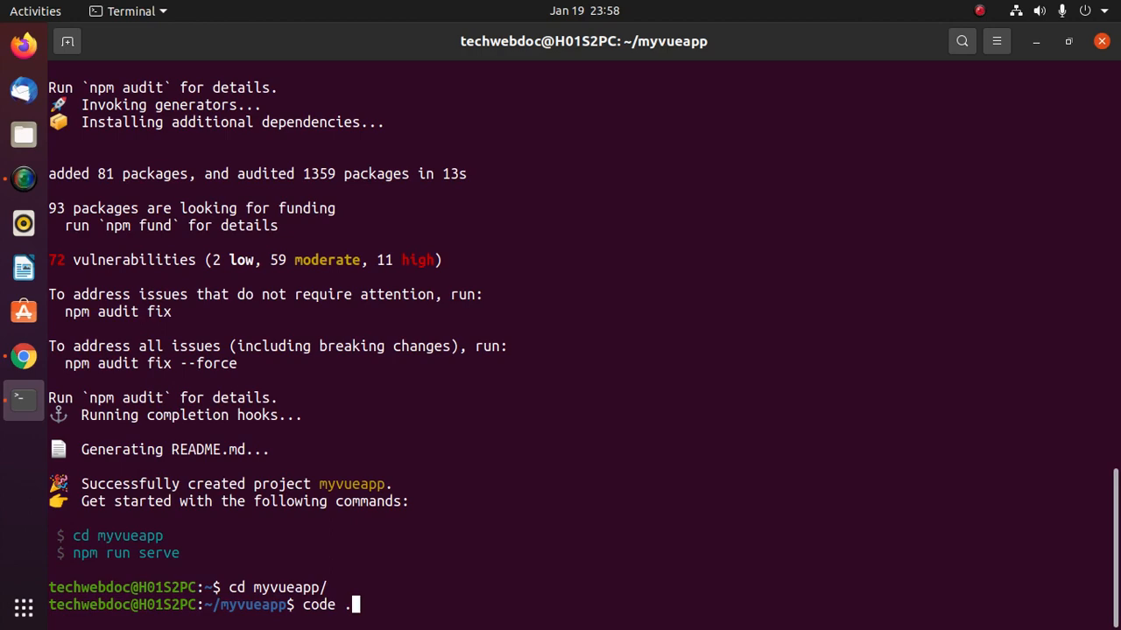
pyautogui.press('Return')
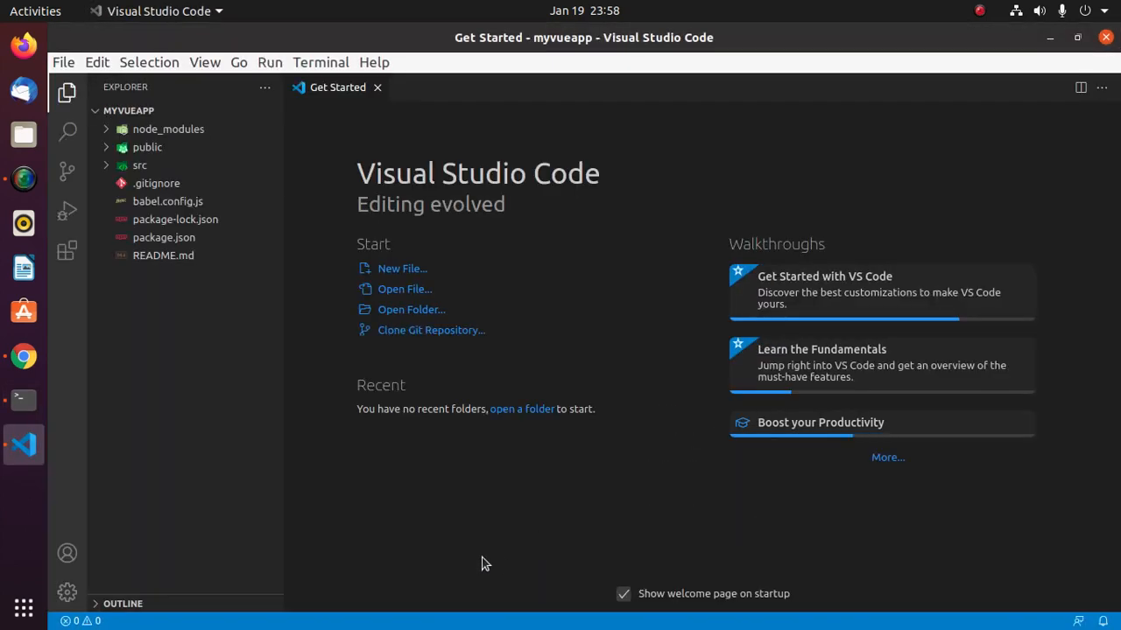
# Scroll the Vue tutorial to the Vetur section, select 'Vetur', and show the Extensions view.
pyautogui.click(24, 356)
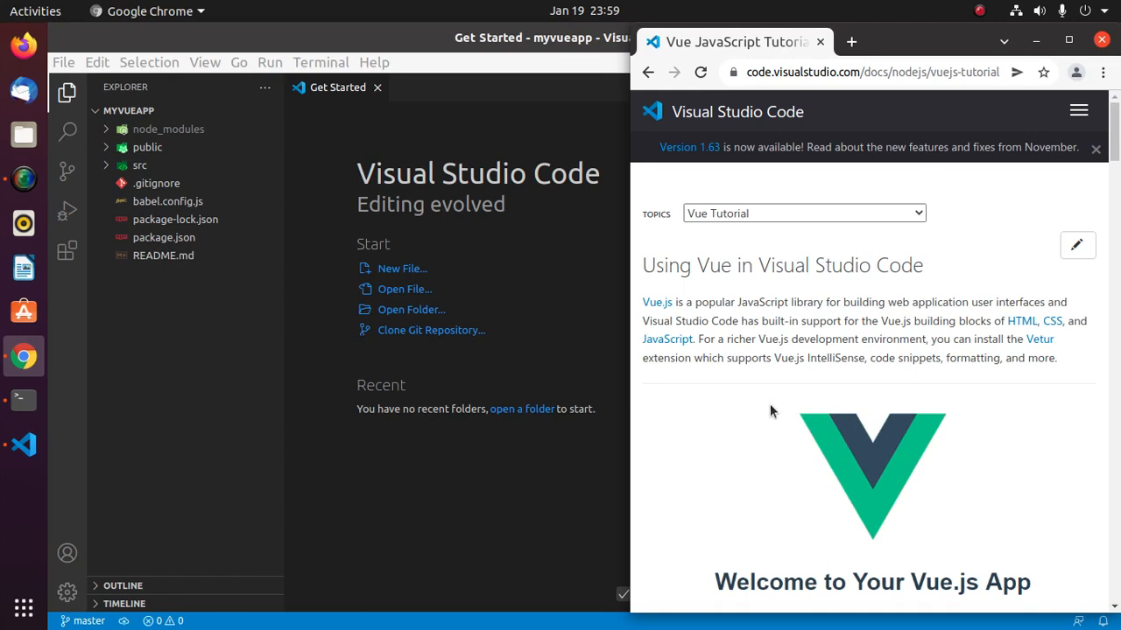
pyautogui.scroll(-3)
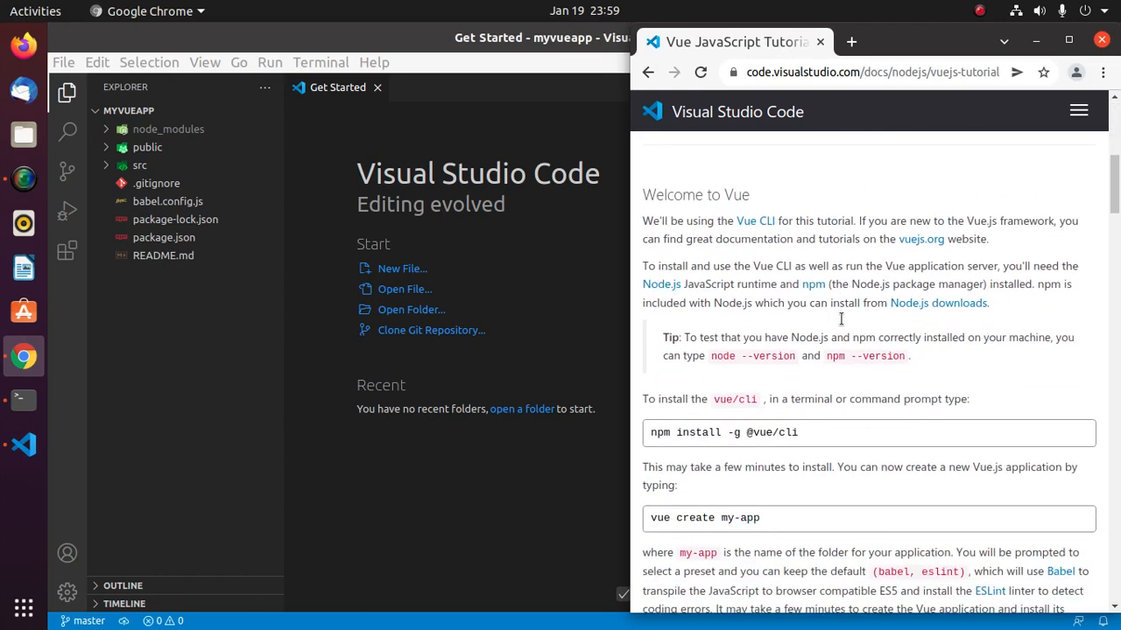
pyautogui.scroll(-3)
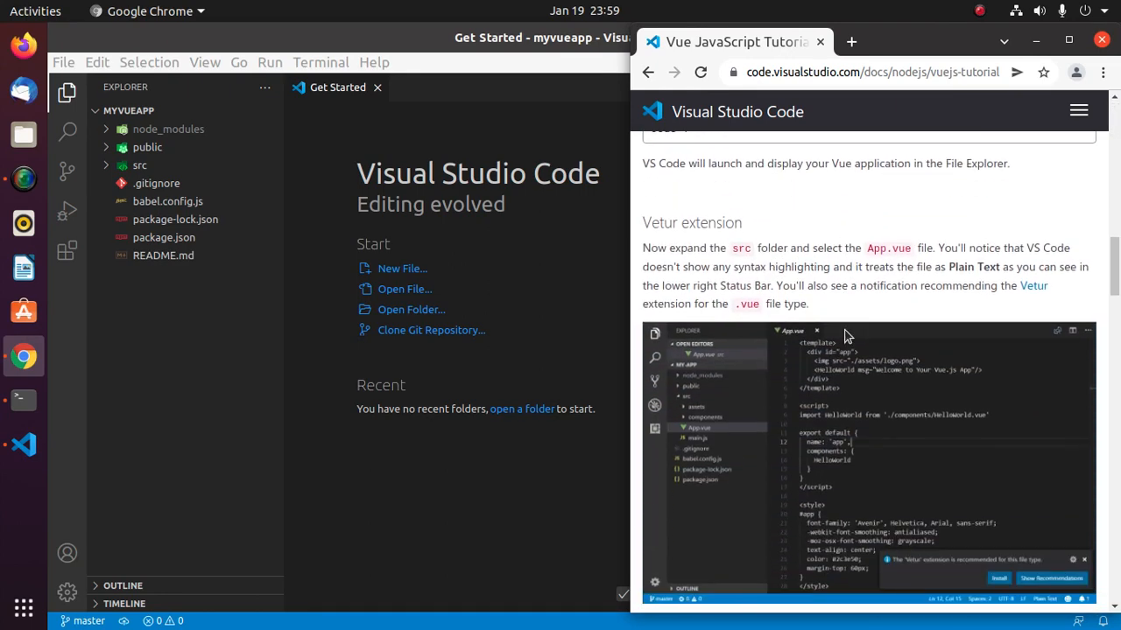
pyautogui.moveTo(841, 309)
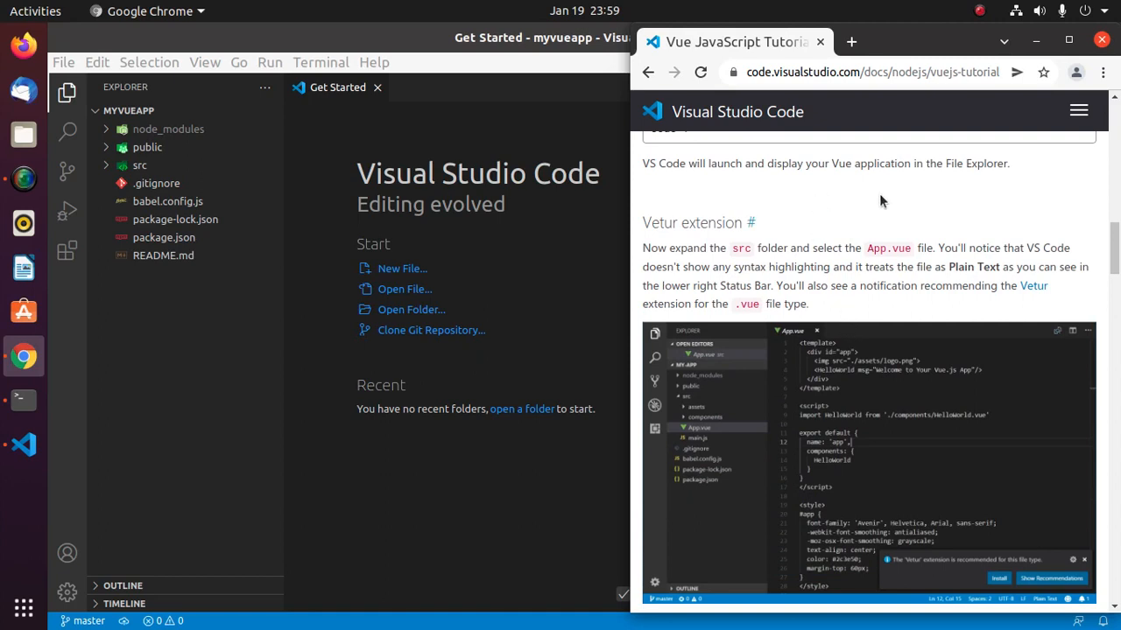
pyautogui.doubleClick(659, 223)
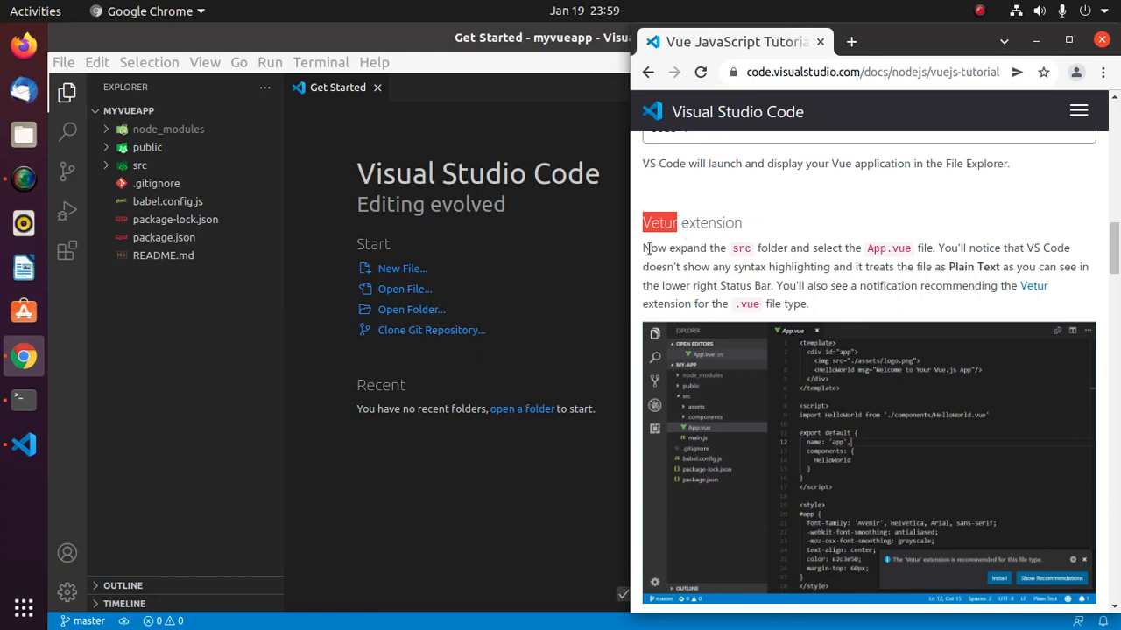
pyautogui.click(68, 252)
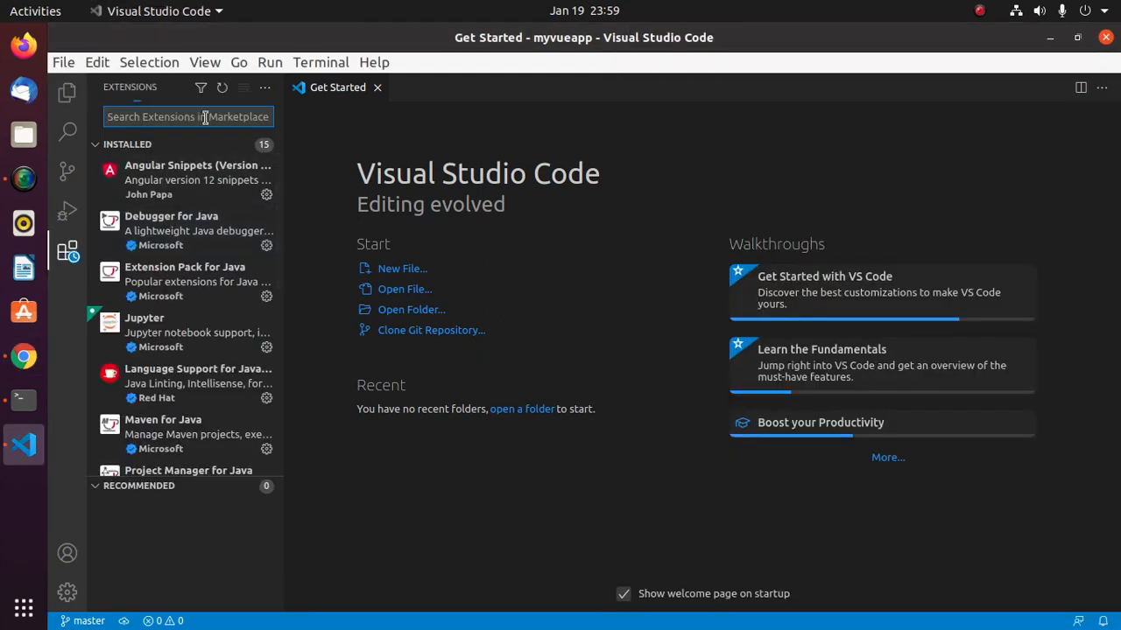
# Search the marketplace for 'Vetur' and read on in the tutorial while it installs.
pyautogui.write('Vetur')
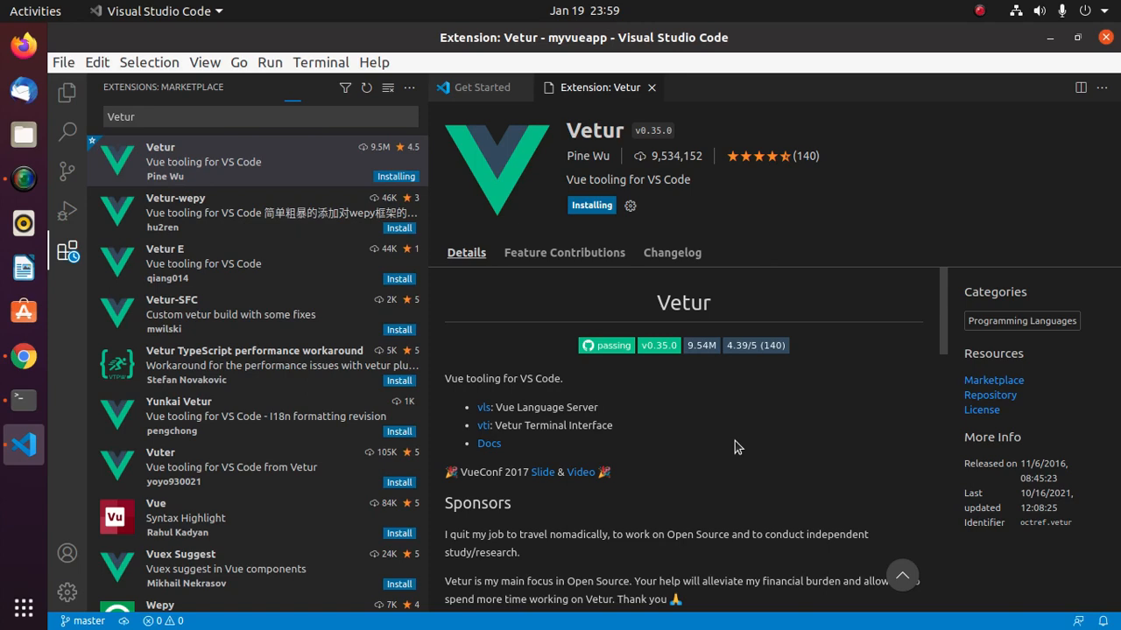
pyautogui.click(24, 356)
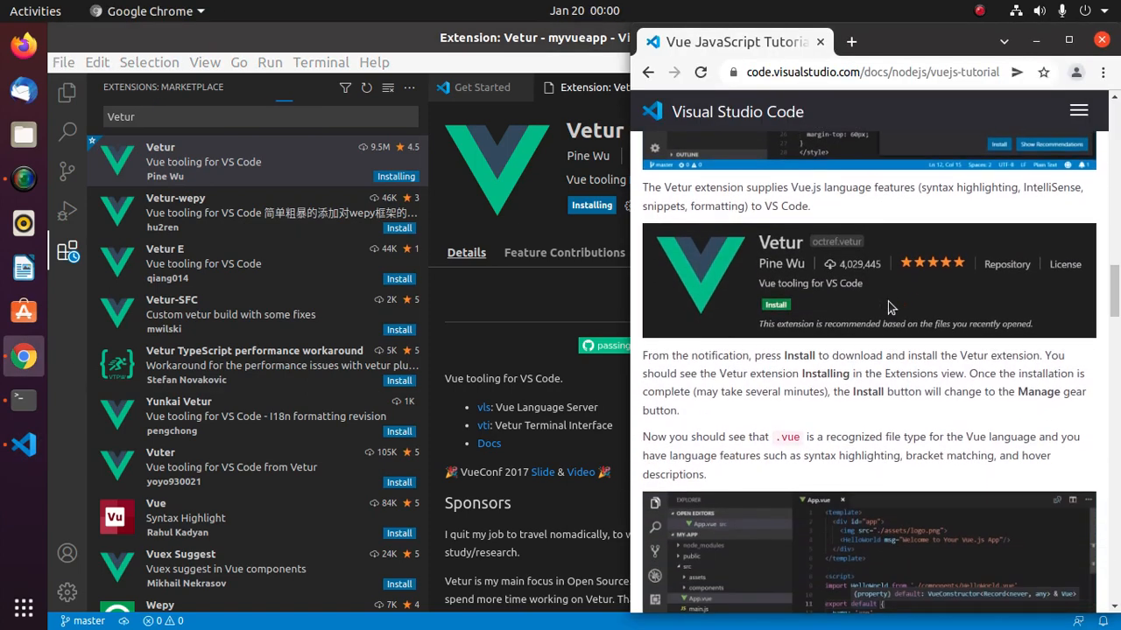
pyautogui.scroll(-3)
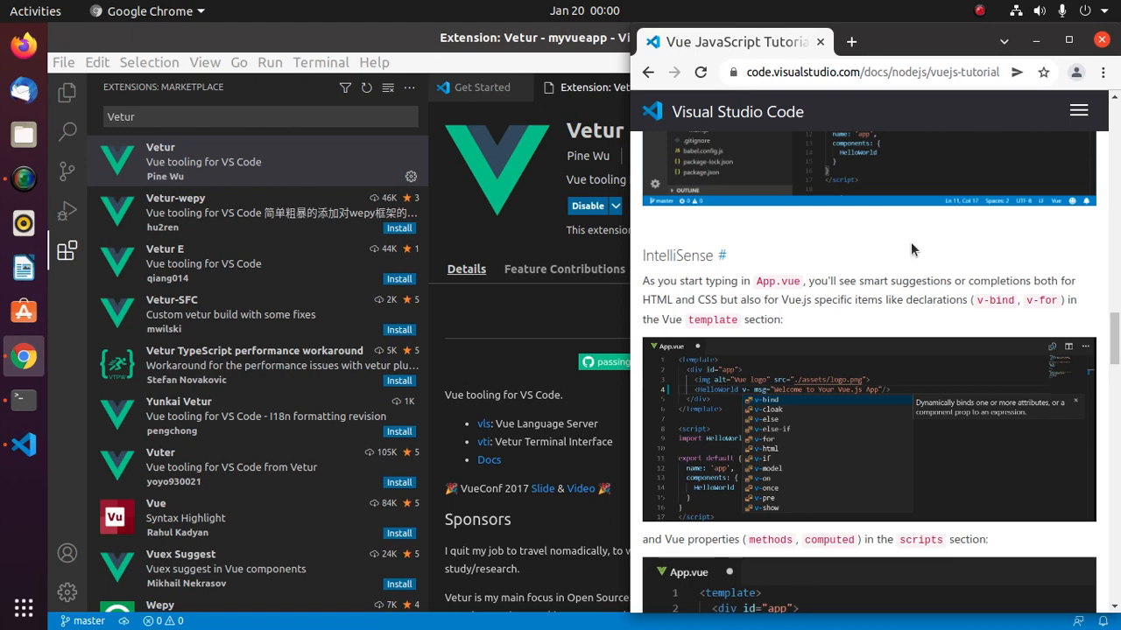
pyautogui.scroll(-3)
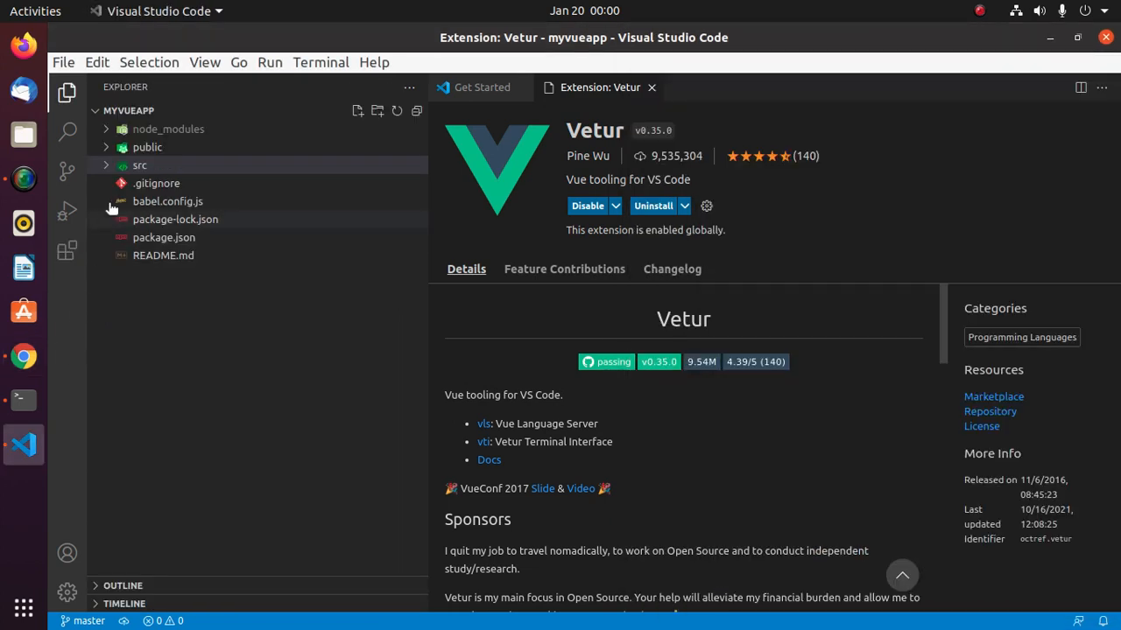
# Open src/App.vue and type 'v-bind' in its template to see Vue IntelliSense.
pyautogui.click(139, 165)
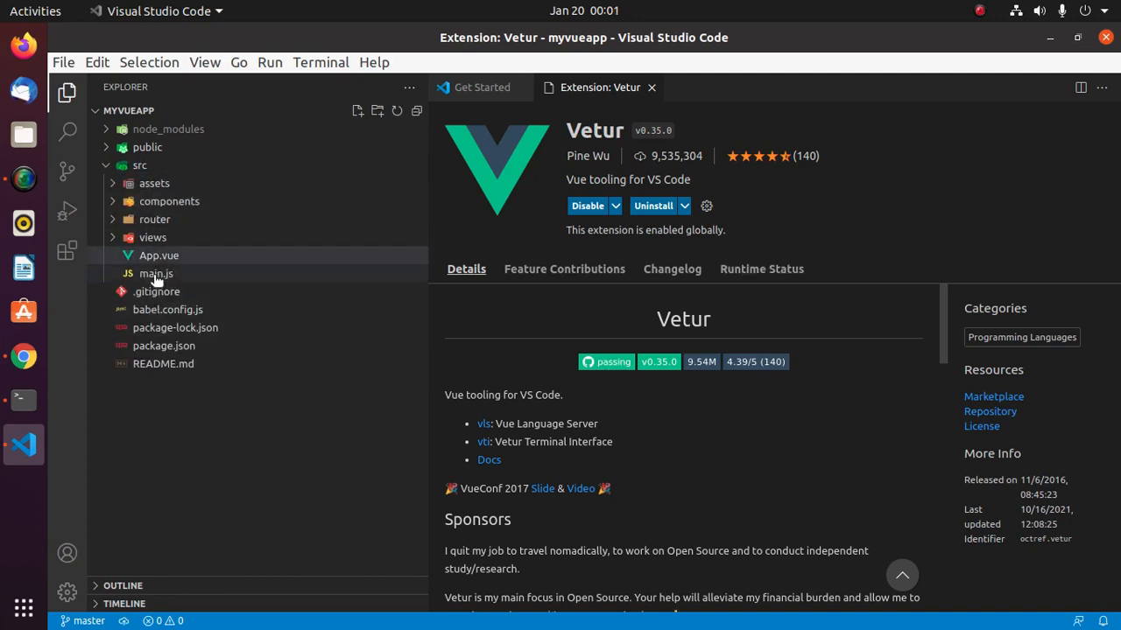
pyautogui.click(159, 255)
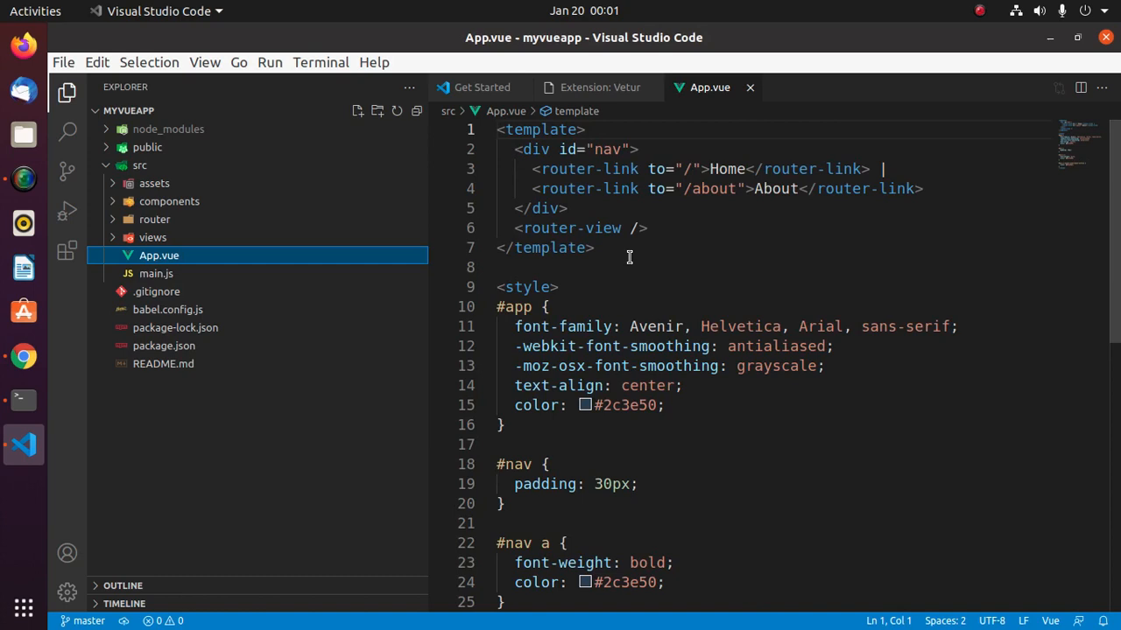
pyautogui.write('v-')
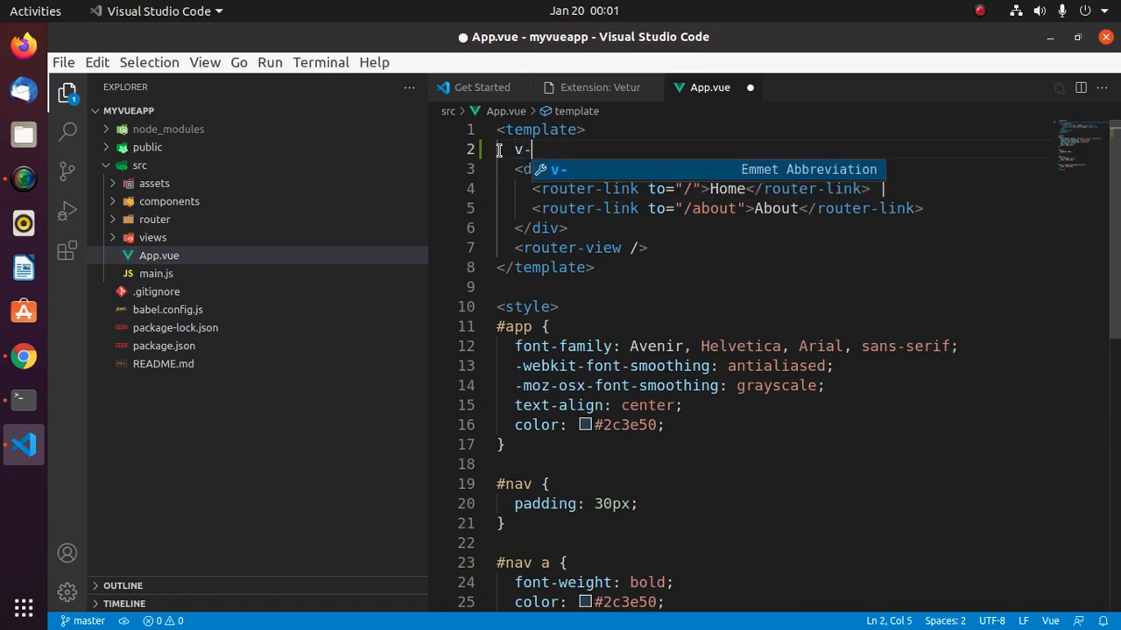
pyautogui.write('bind')
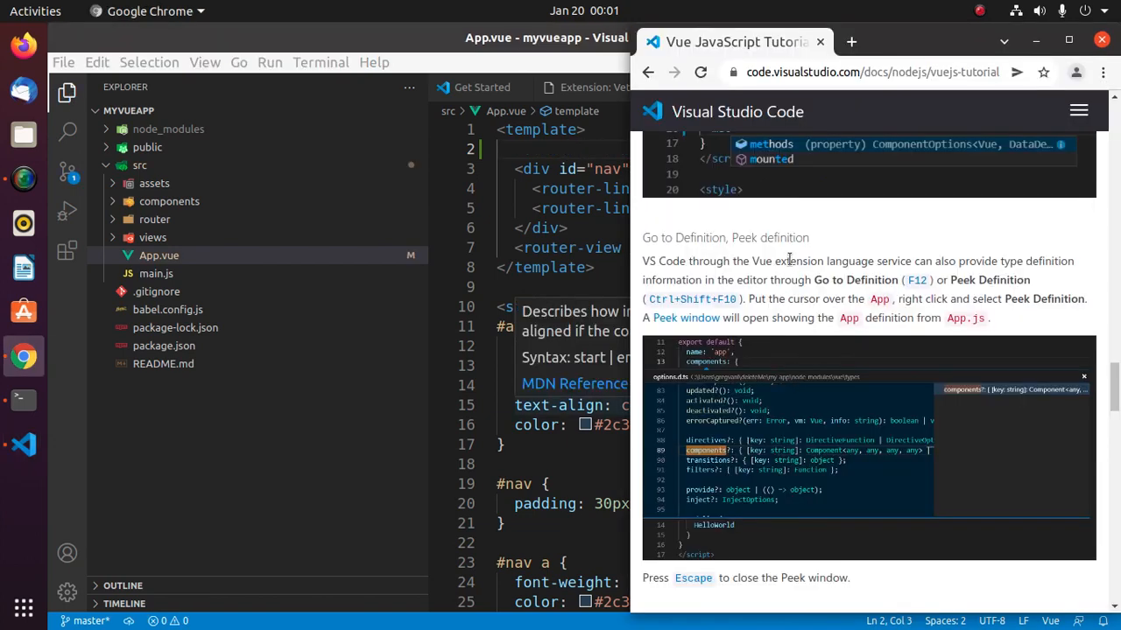
pyautogui.scroll(-3)
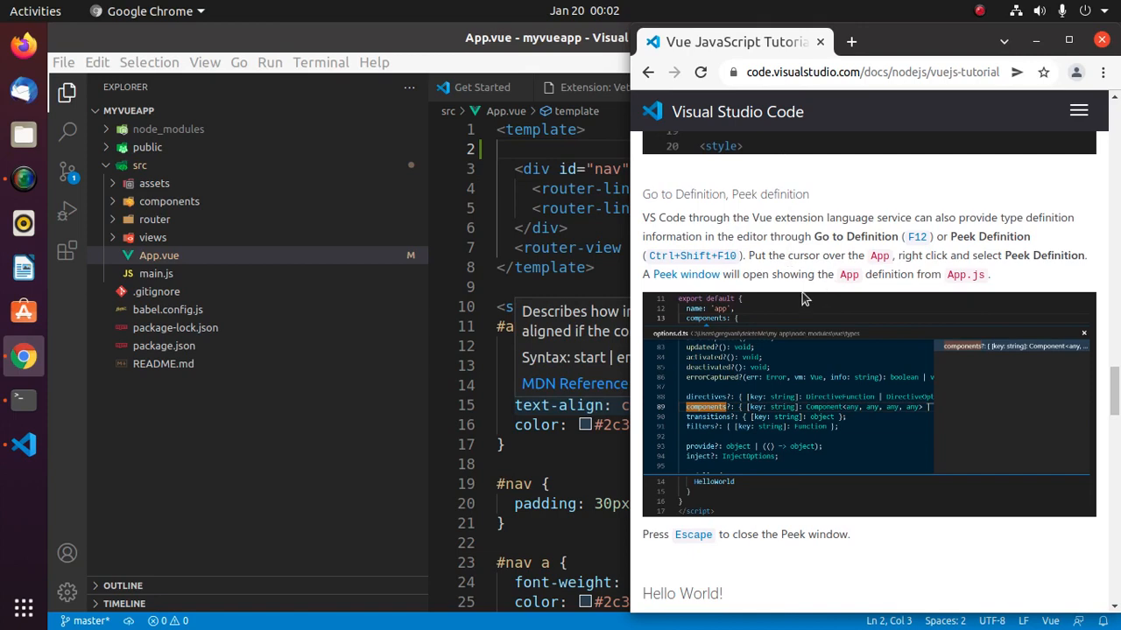
pyautogui.moveTo(153, 237)
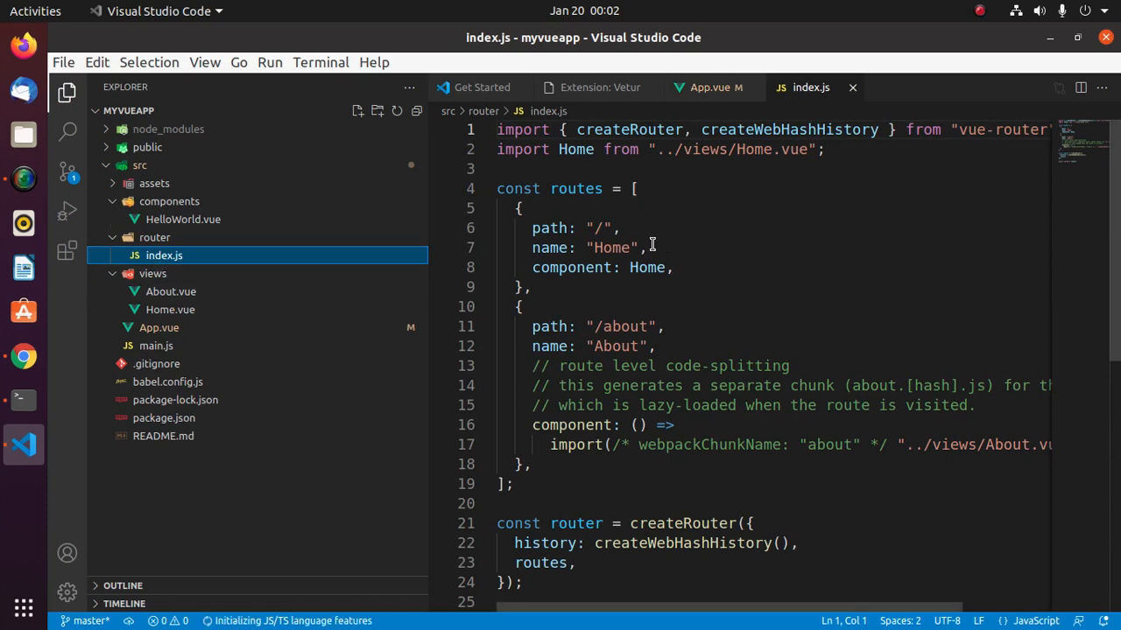
pyautogui.click(521, 208)
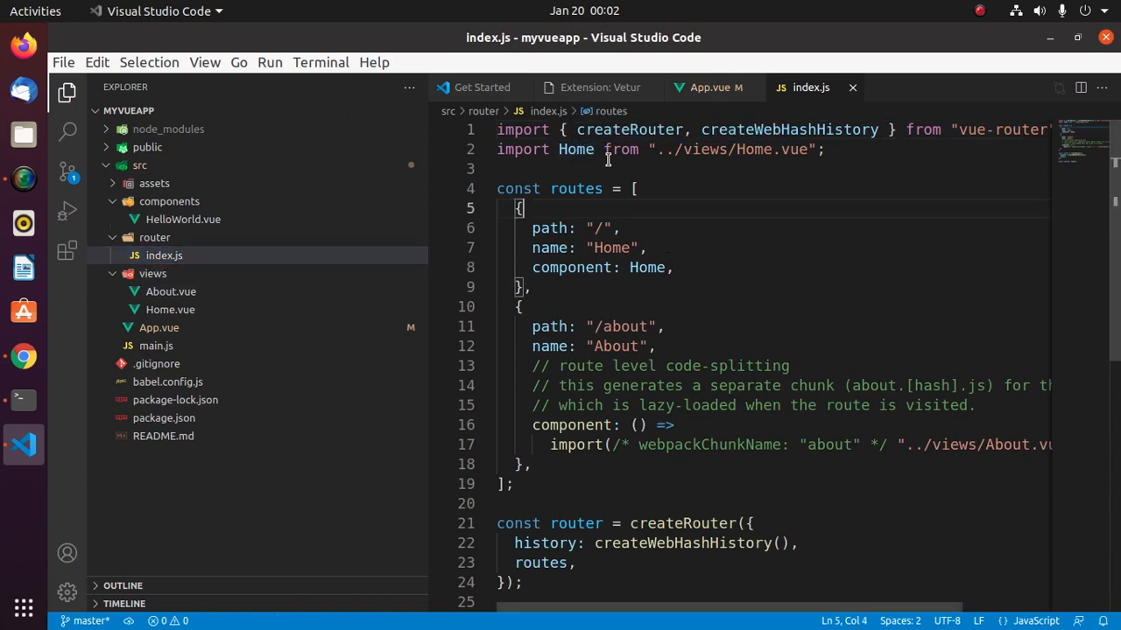
pyautogui.click(576, 149)
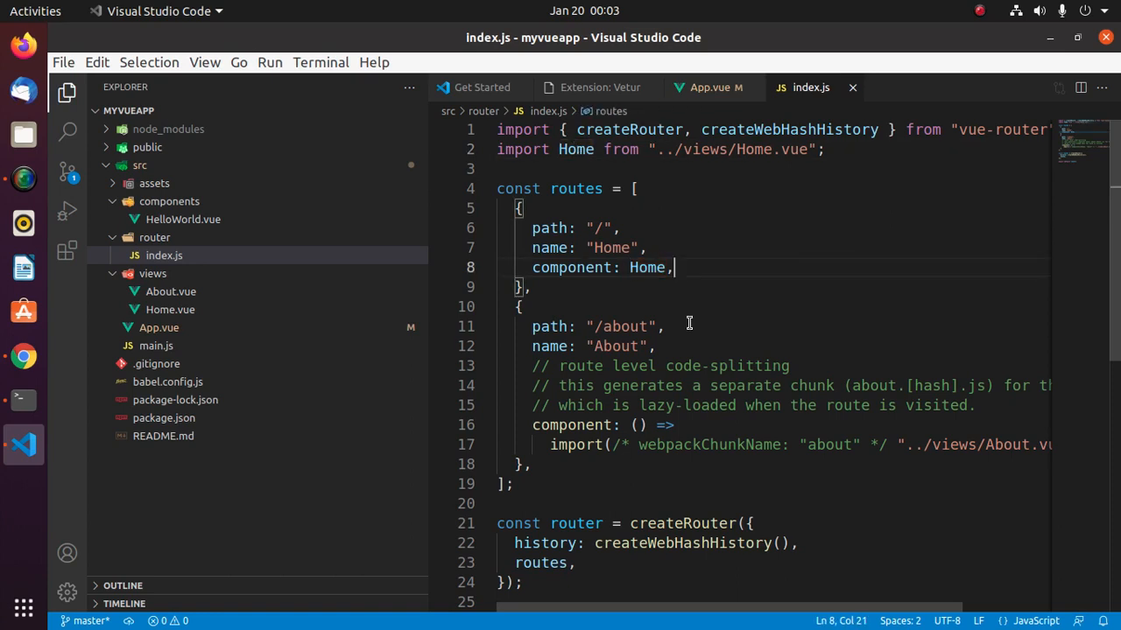
pyautogui.moveTo(570, 274)
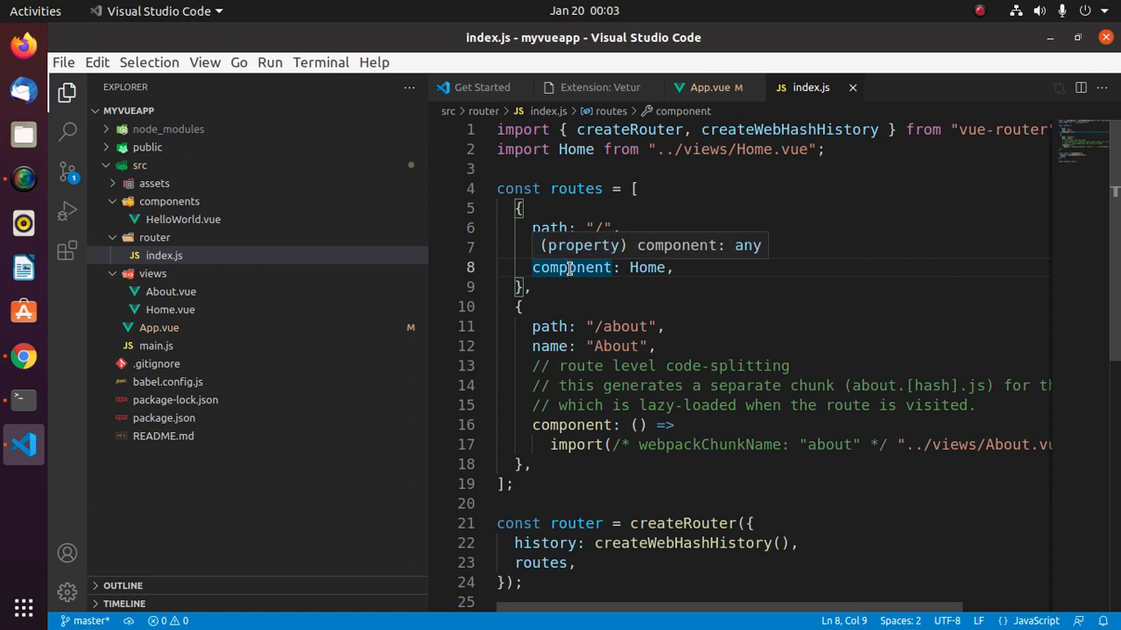
pyautogui.moveTo(571, 267)
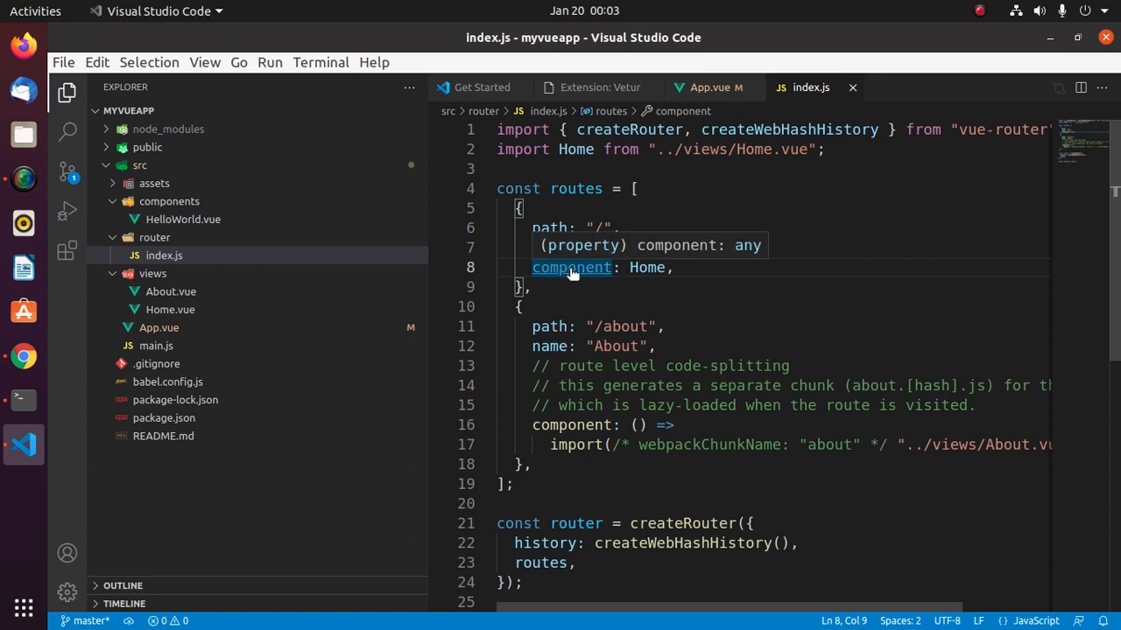
pyautogui.moveTo(569, 268)
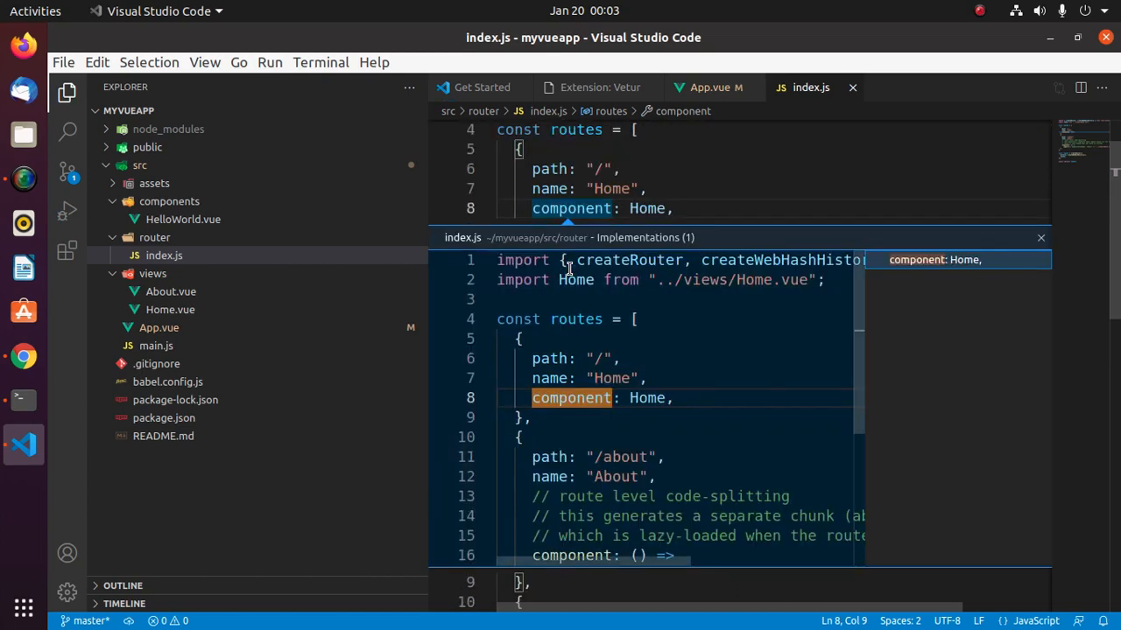
pyautogui.scroll(-3)
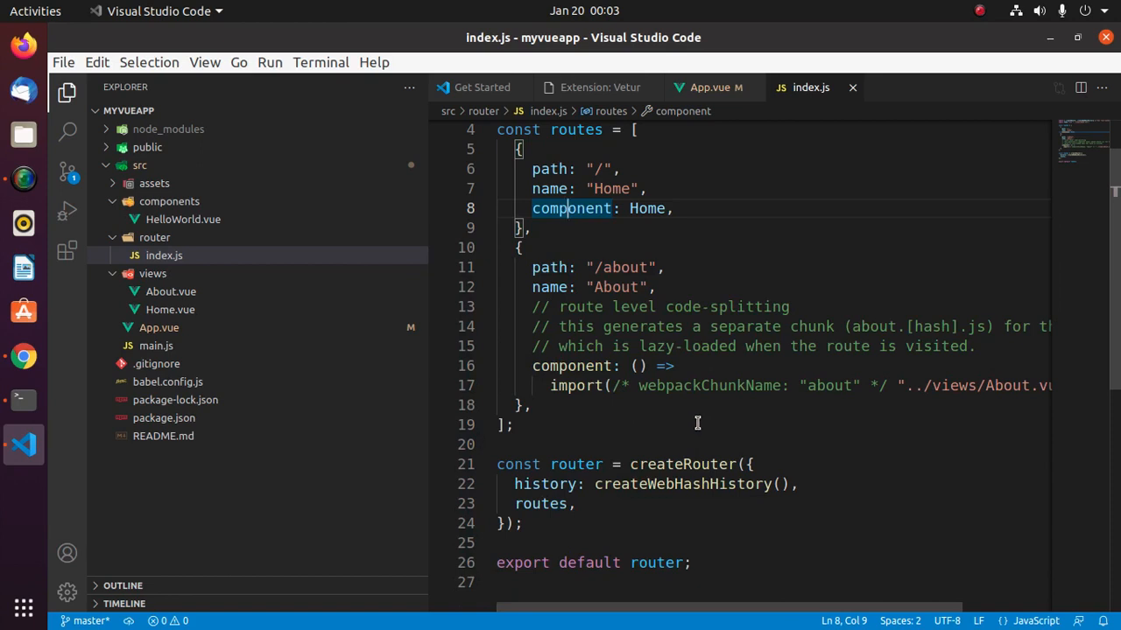
pyautogui.click(530, 227)
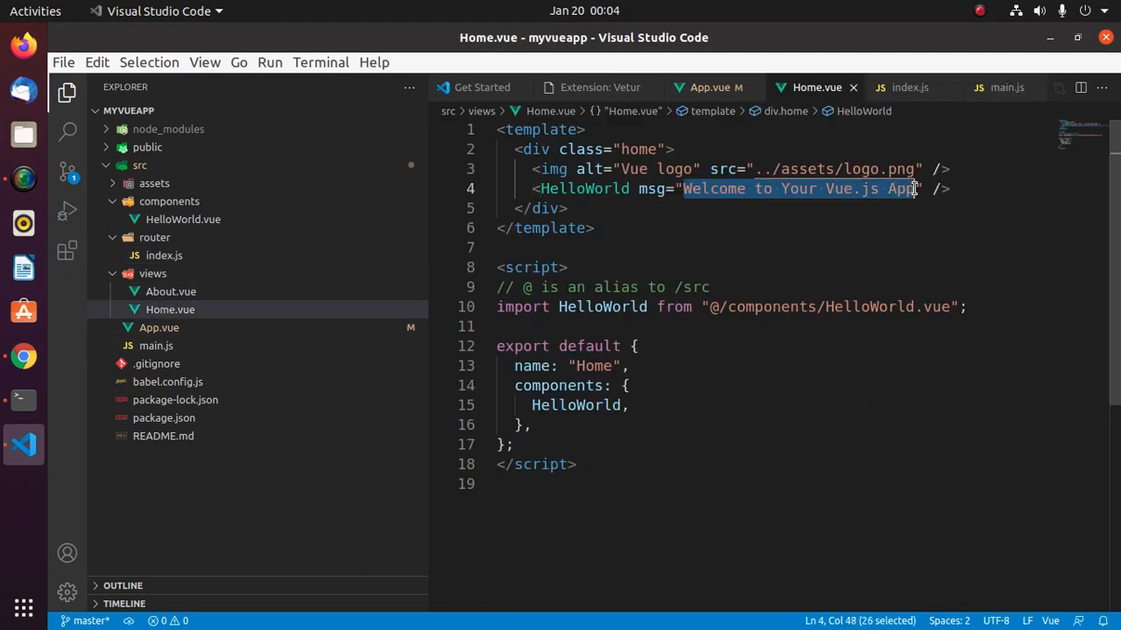
# Type 'My First Vue App in VSCode' as the HelloWorld msg text in Home.vue.
pyautogui.write('My " />')
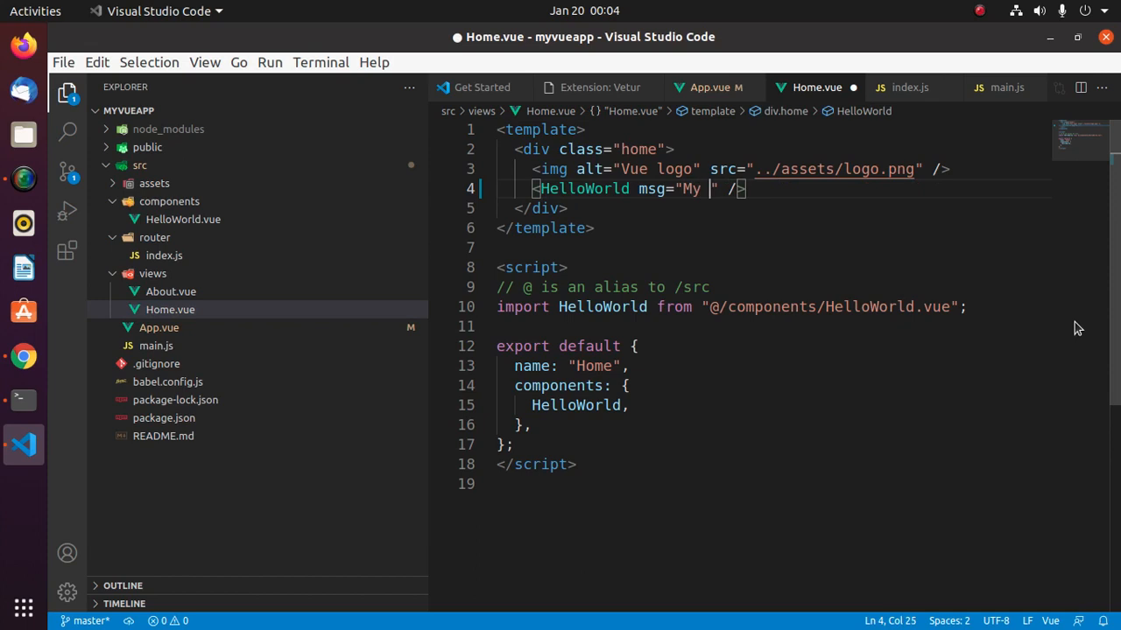
pyautogui.write('First')
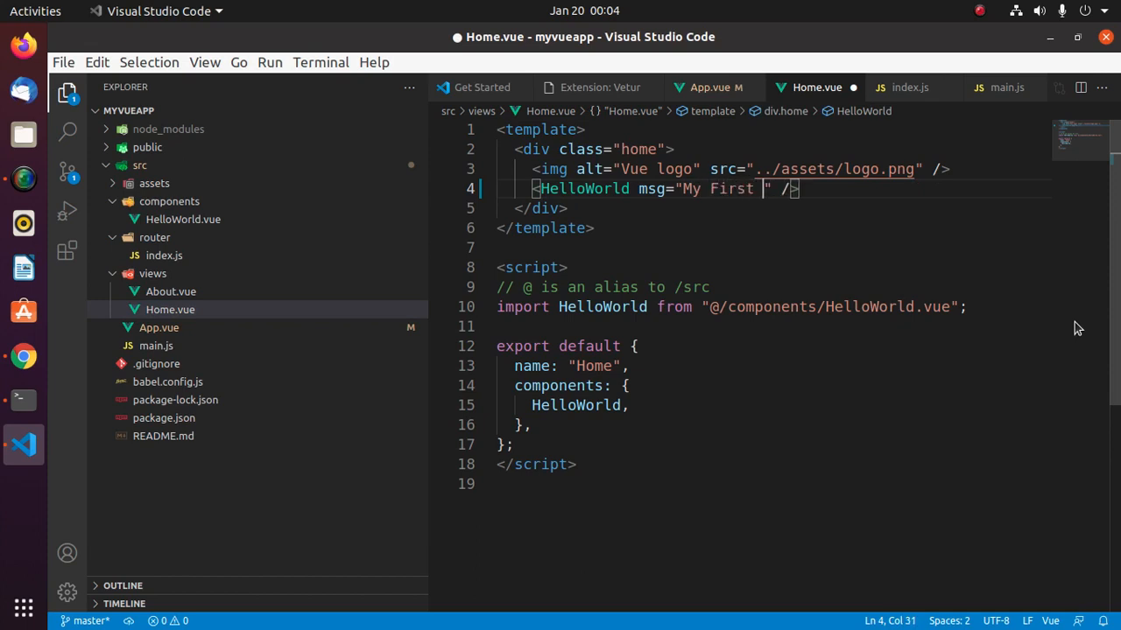
pyautogui.write('Vue')
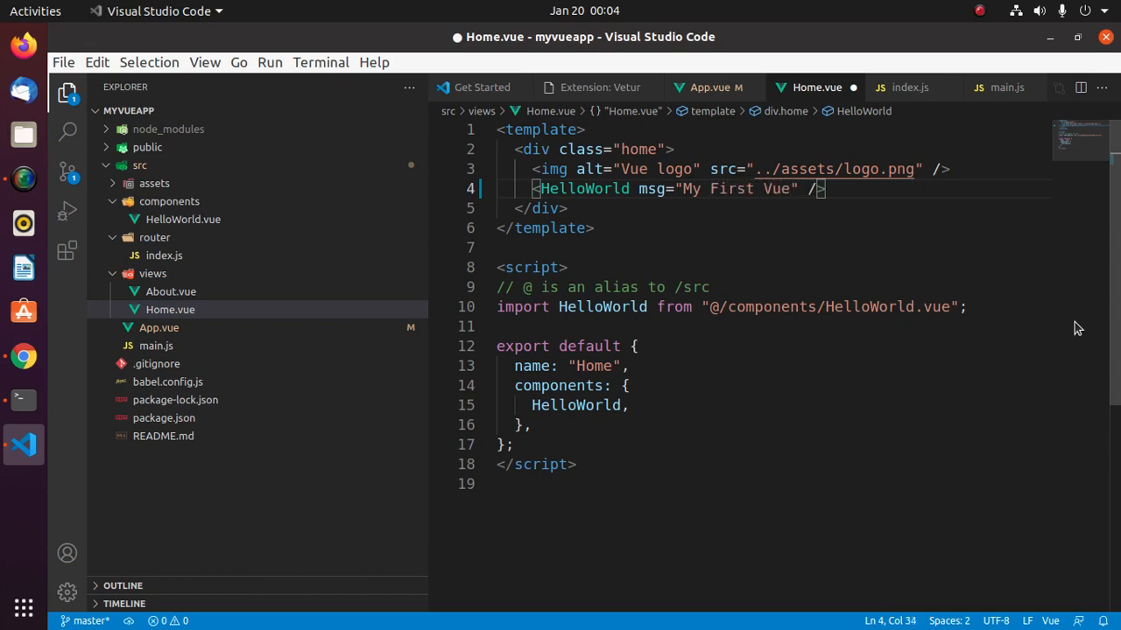
pyautogui.write('App')
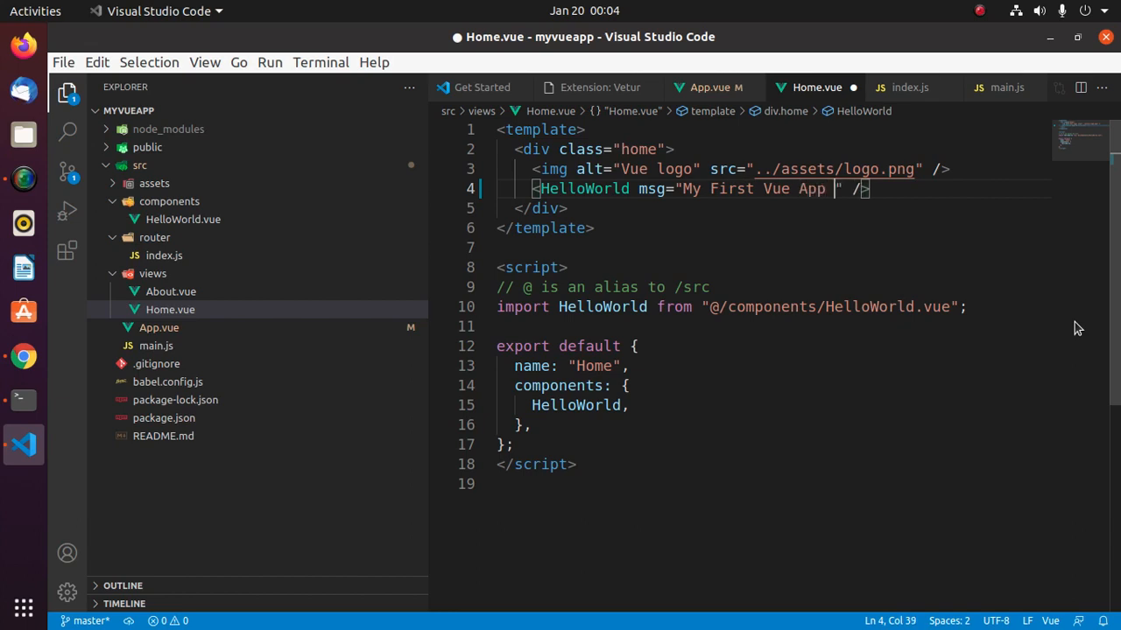
pyautogui.write('in VSC')
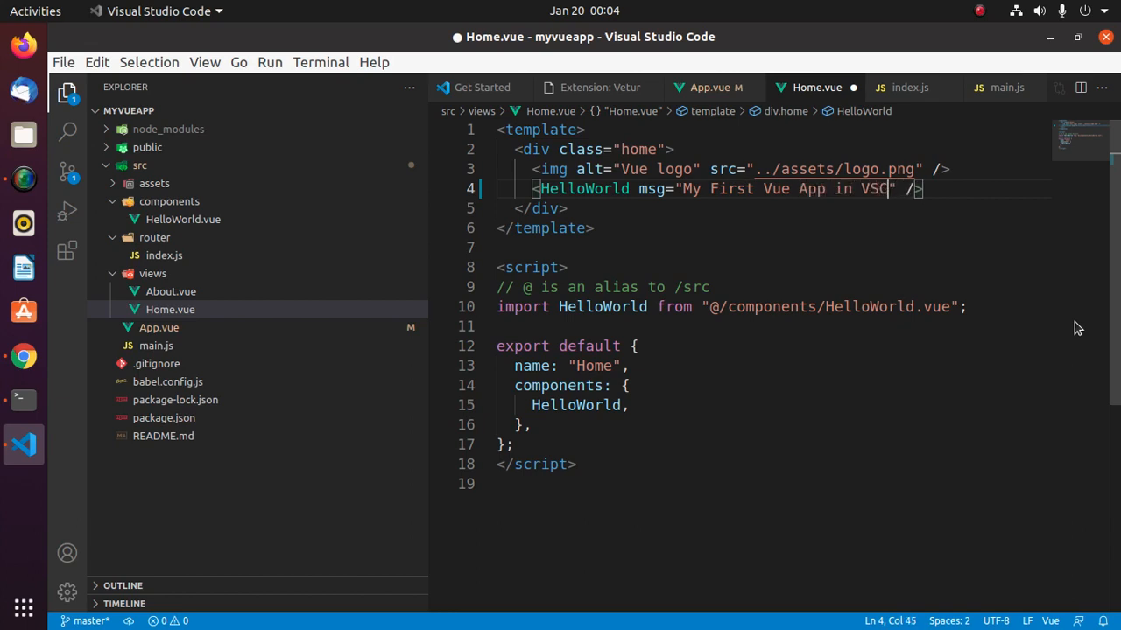
pyautogui.write('ode')
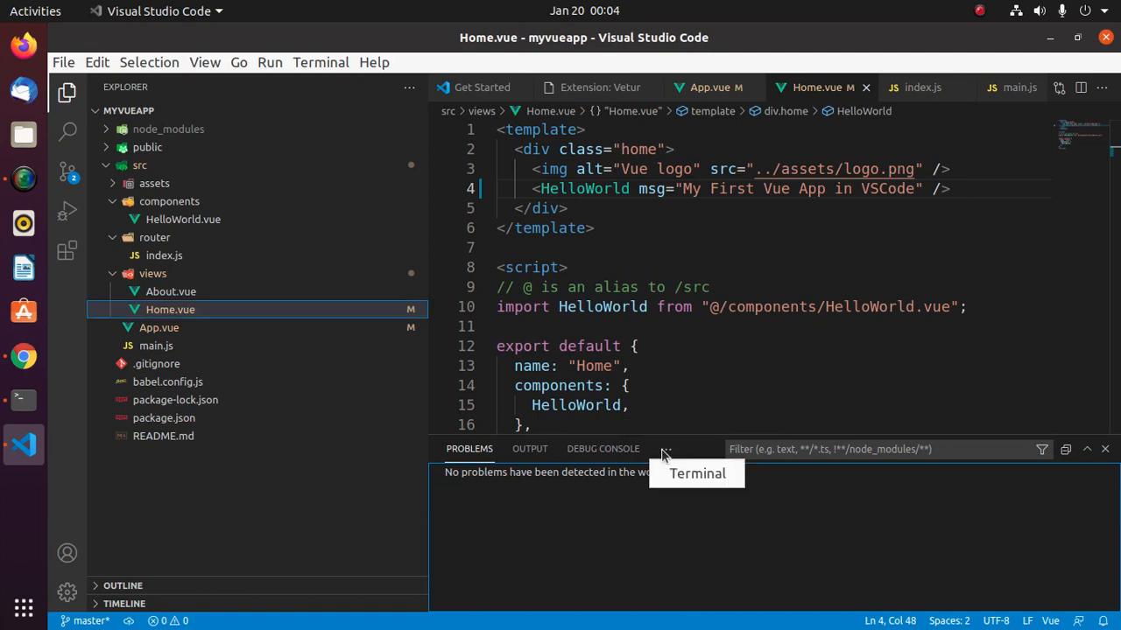
# Run 'npm run serve' in the terminal and view the app at localhost:8080.
pyautogui.click(680, 449)
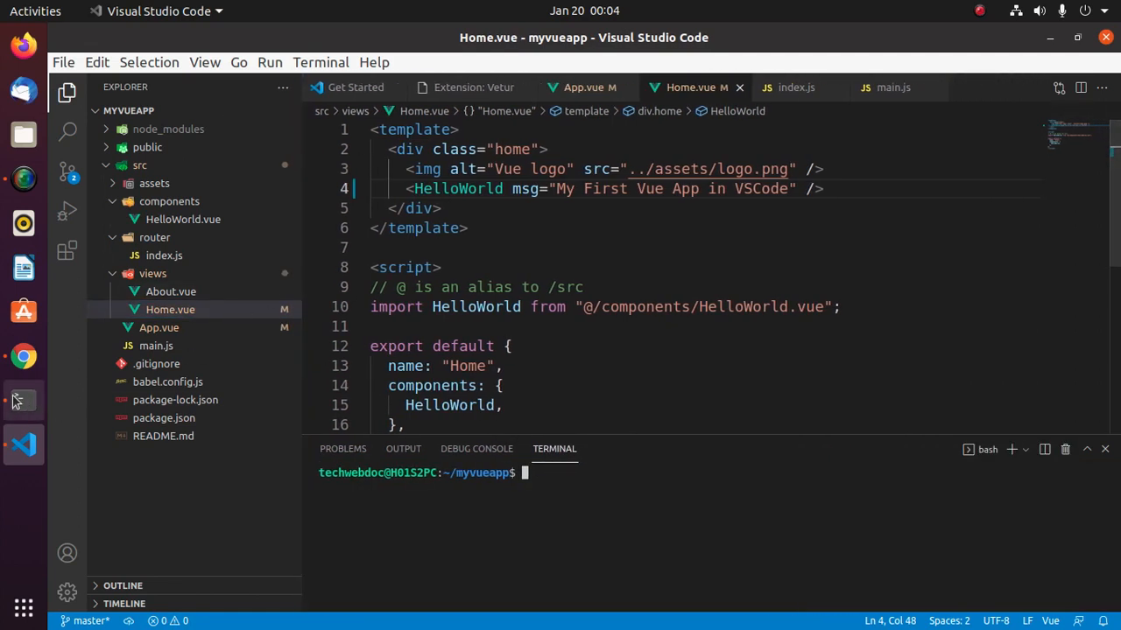
pyautogui.click(24, 400)
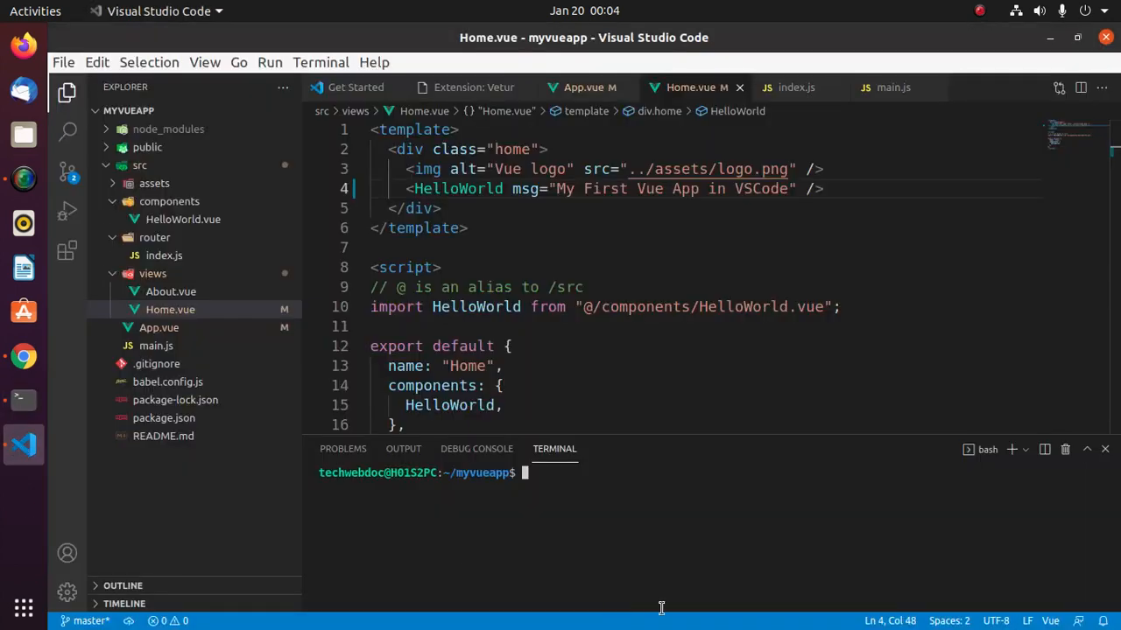
pyautogui.write('npm run serve')
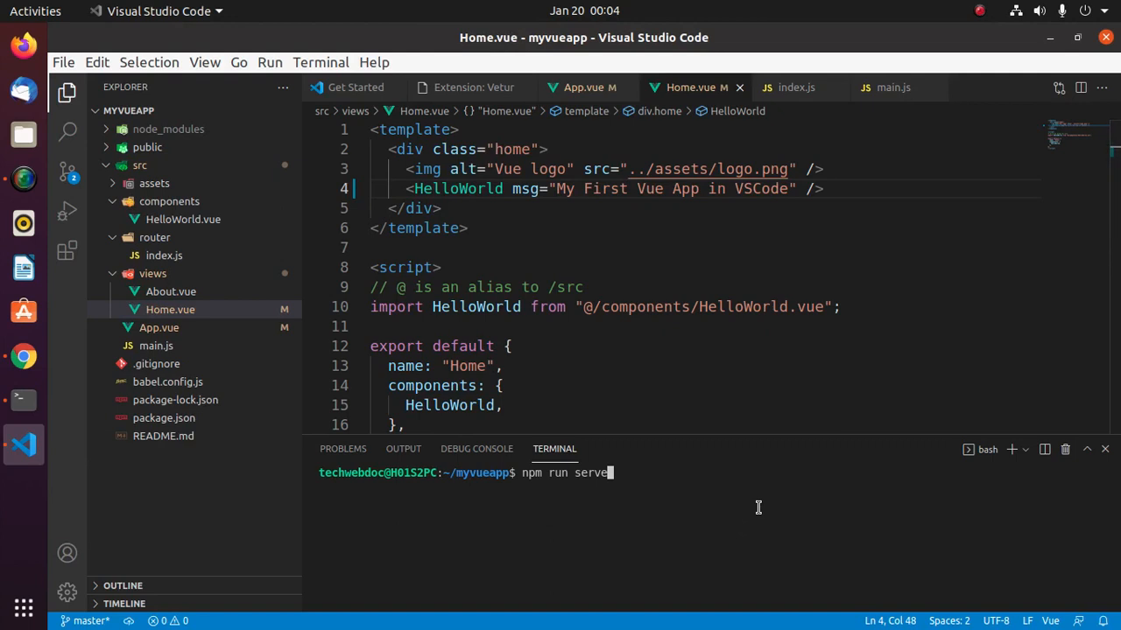
pyautogui.press('Return')
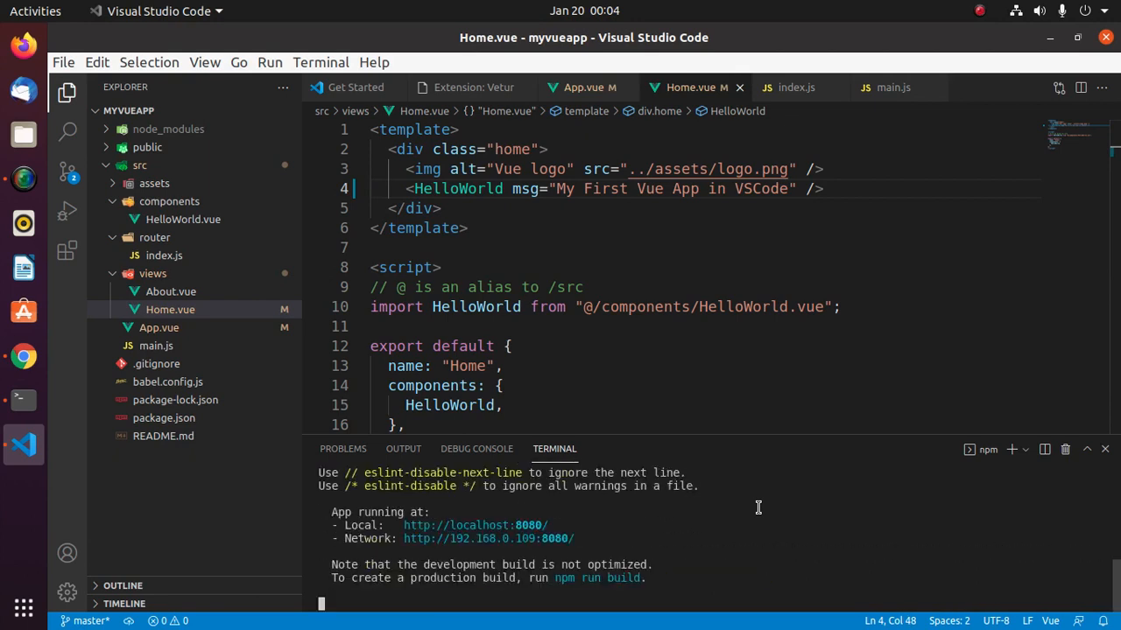
pyautogui.moveTo(735, 516)
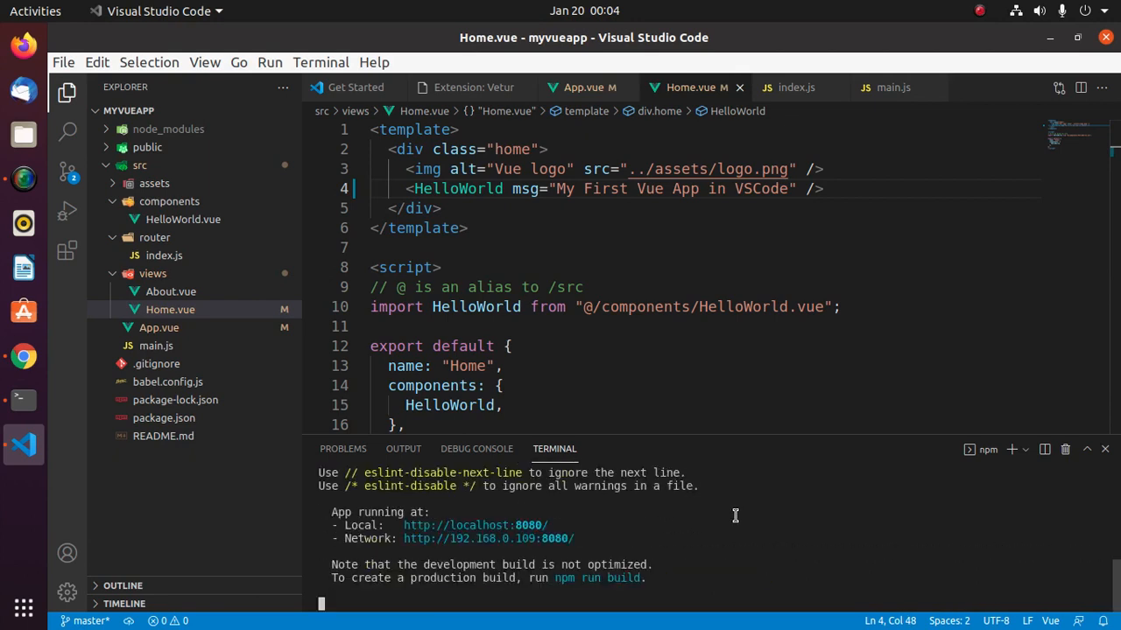
pyautogui.moveTo(475, 525)
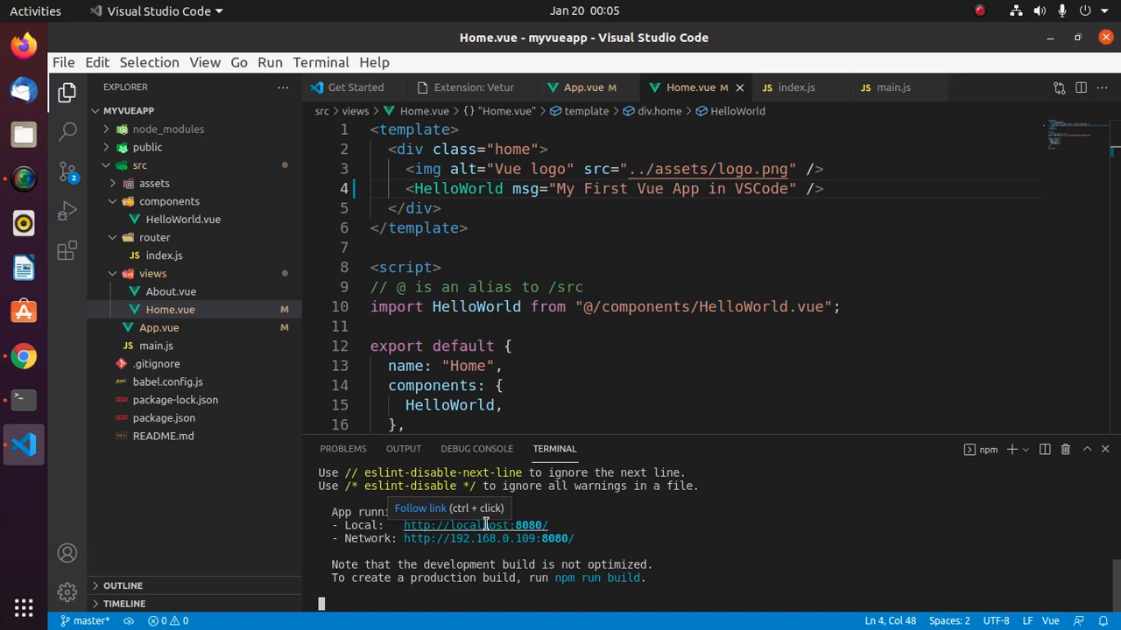
pyautogui.moveTo(503, 526)
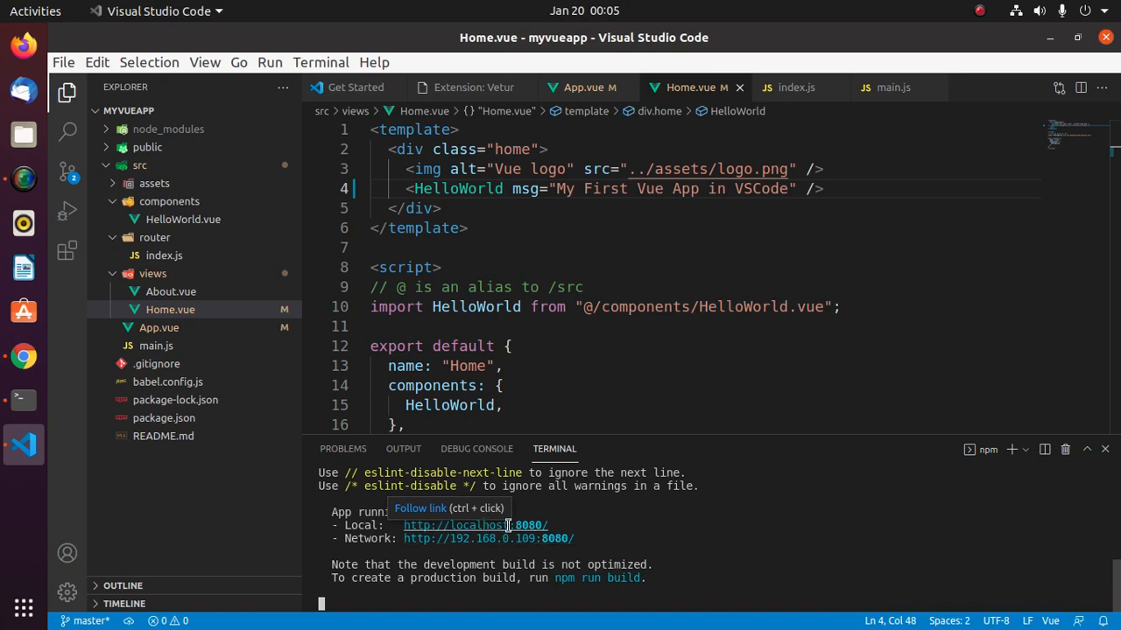
pyautogui.moveTo(510, 529)
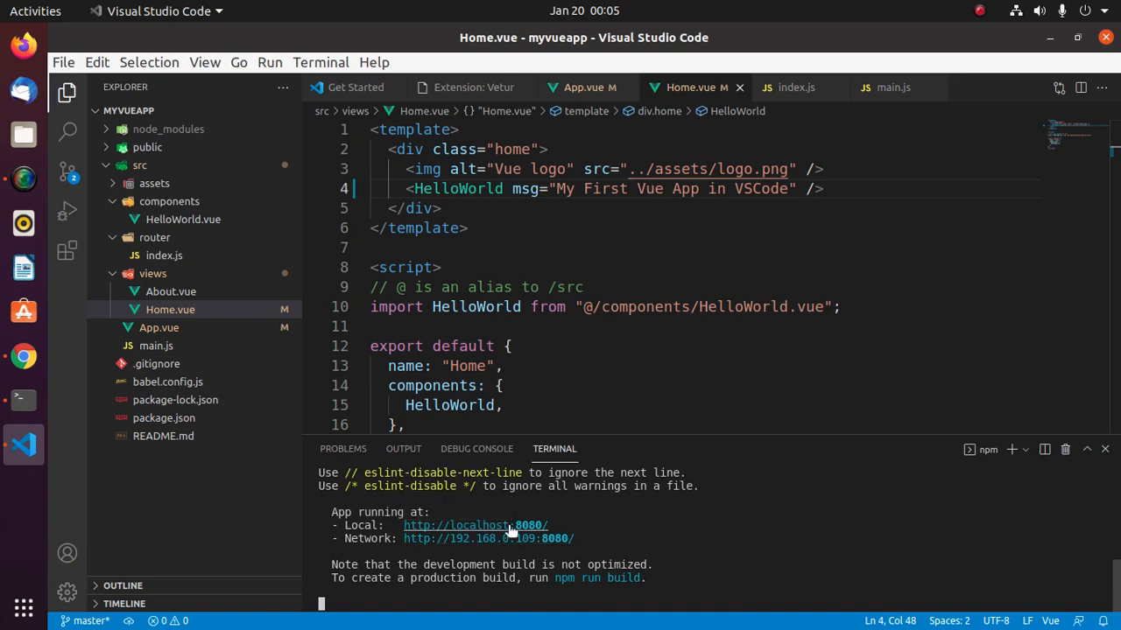
pyautogui.moveTo(473, 525)
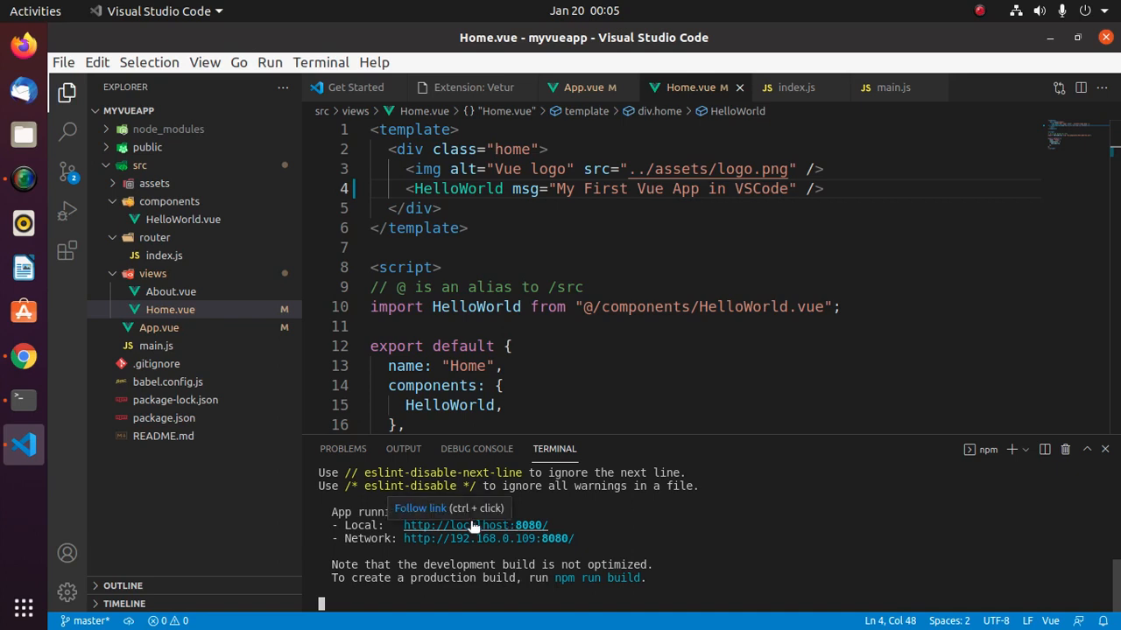
pyautogui.moveTo(482, 526)
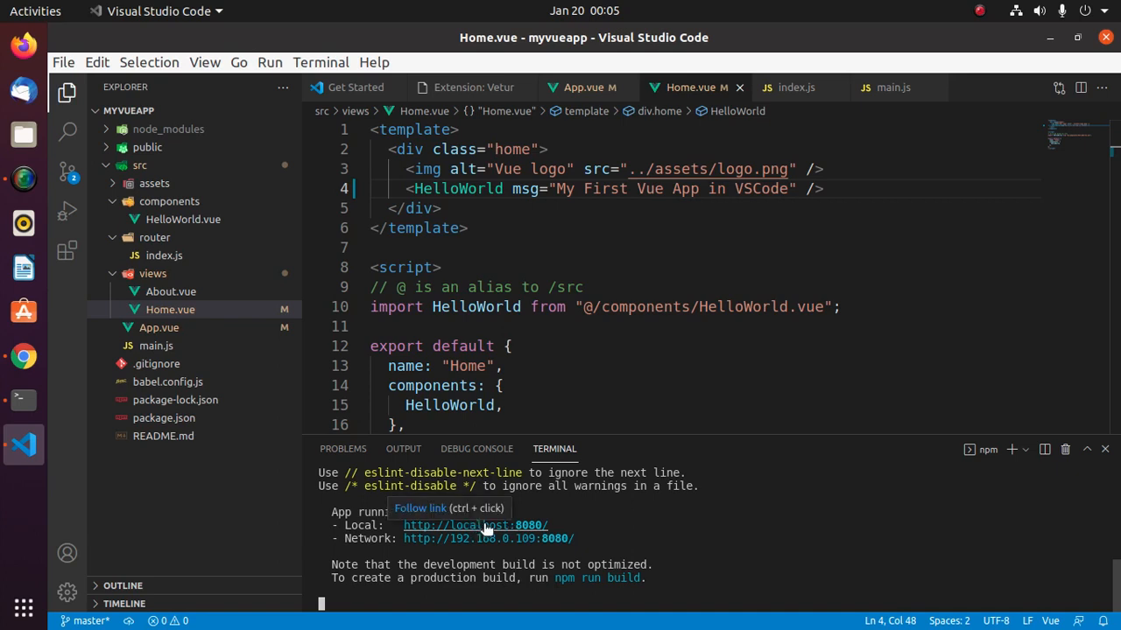
pyautogui.click(476, 524)
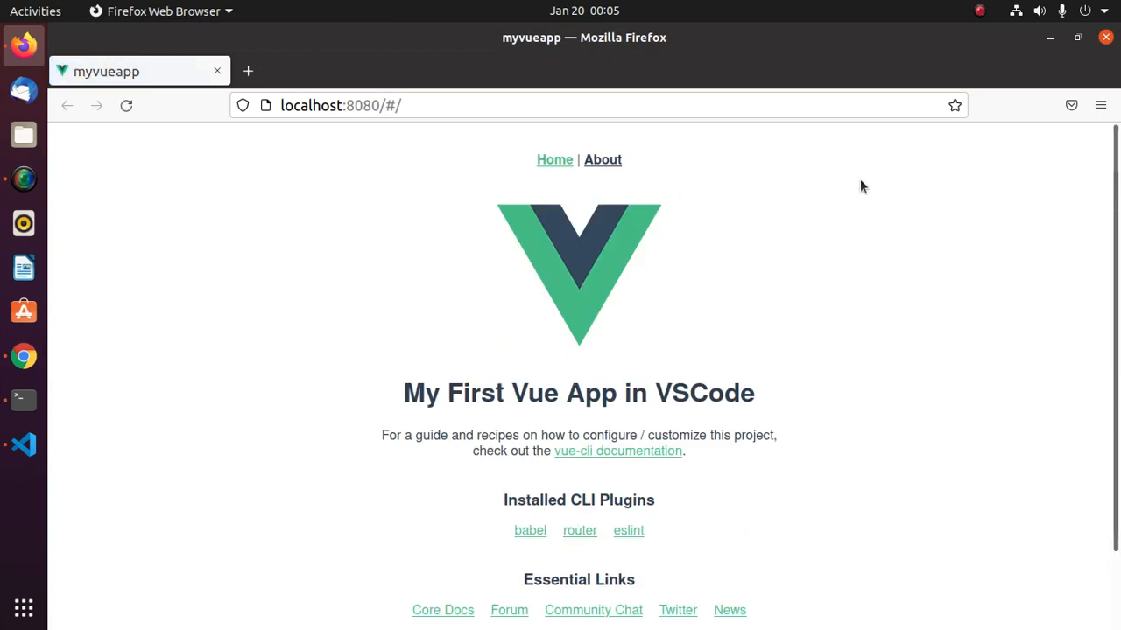
pyautogui.click(24, 445)
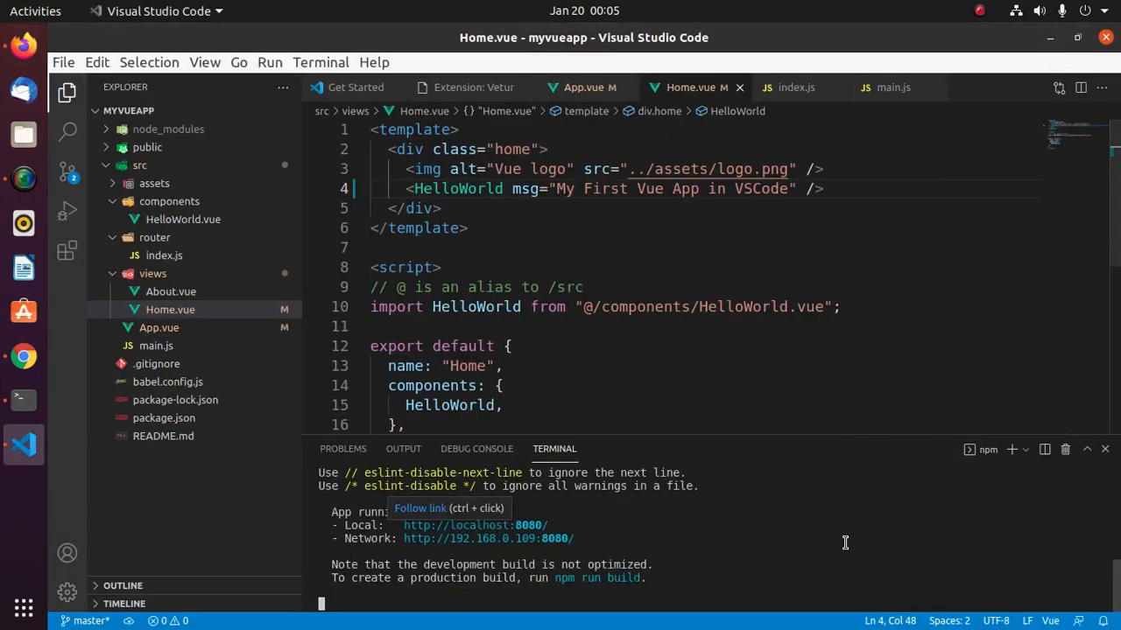
pyautogui.moveTo(669, 578)
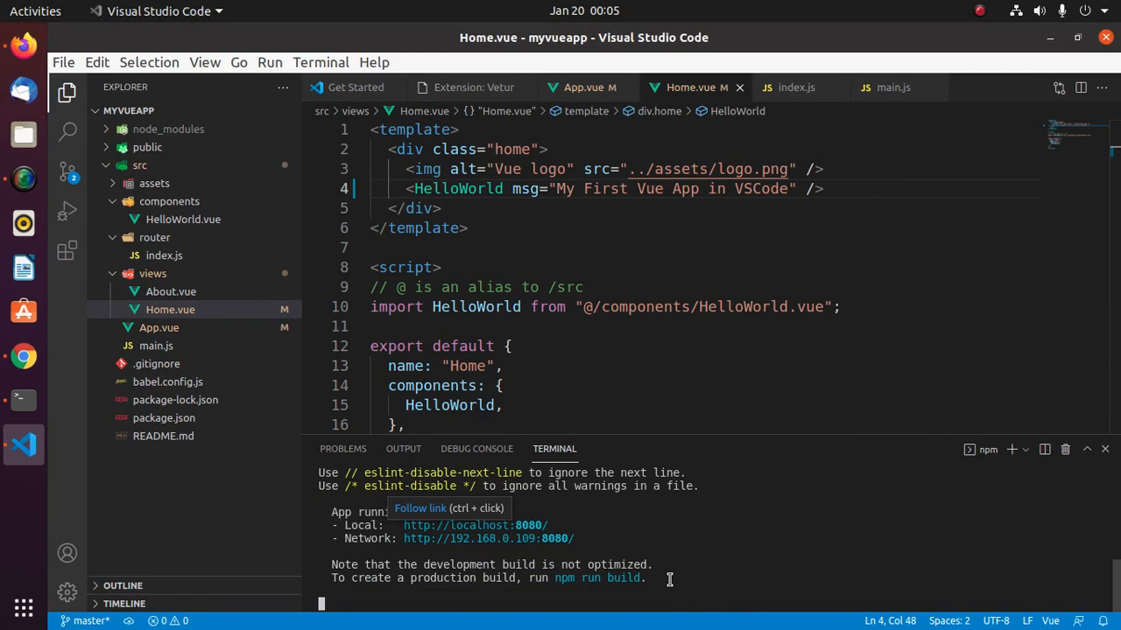
# Stop the dev server with Ctrl+C and return to the Vue tutorial page.
pyautogui.press('ctrl+c')
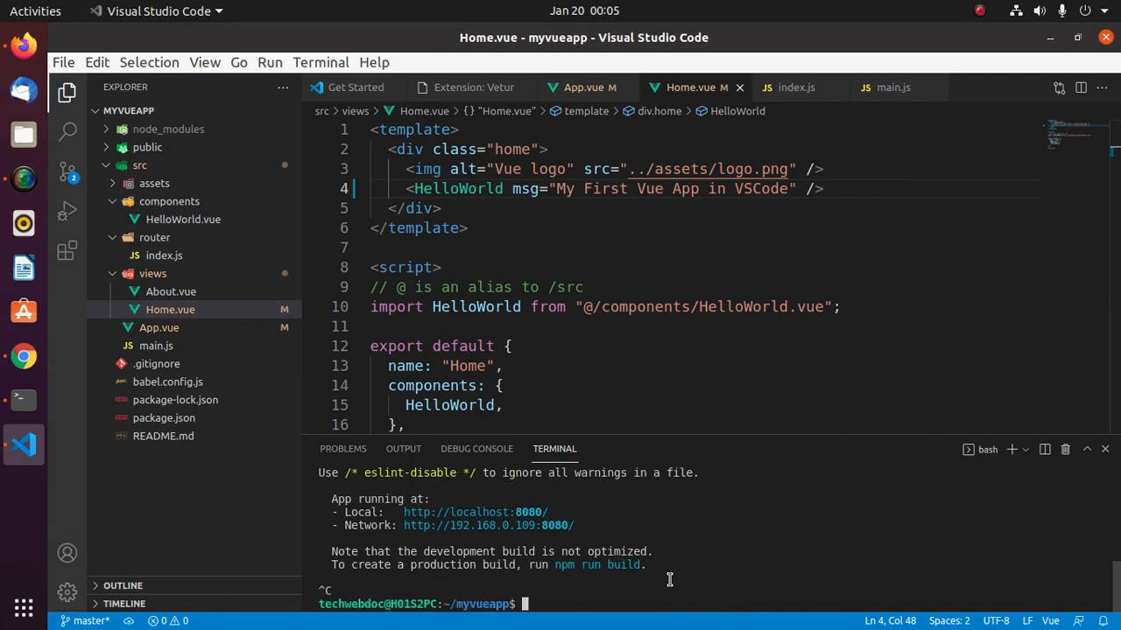
pyautogui.click(23, 357)
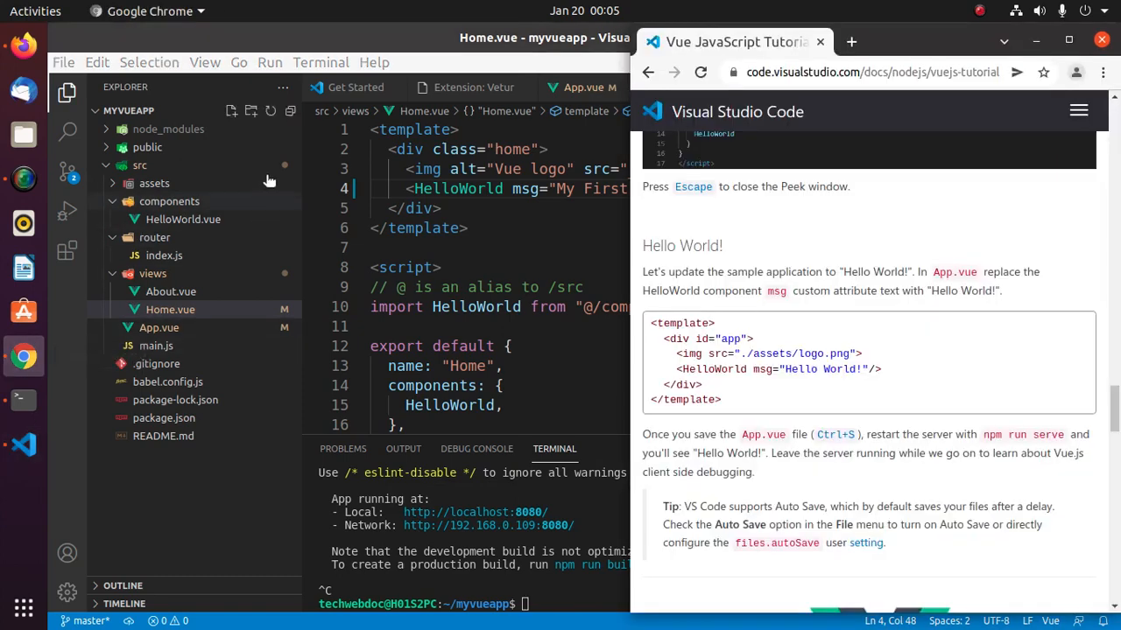